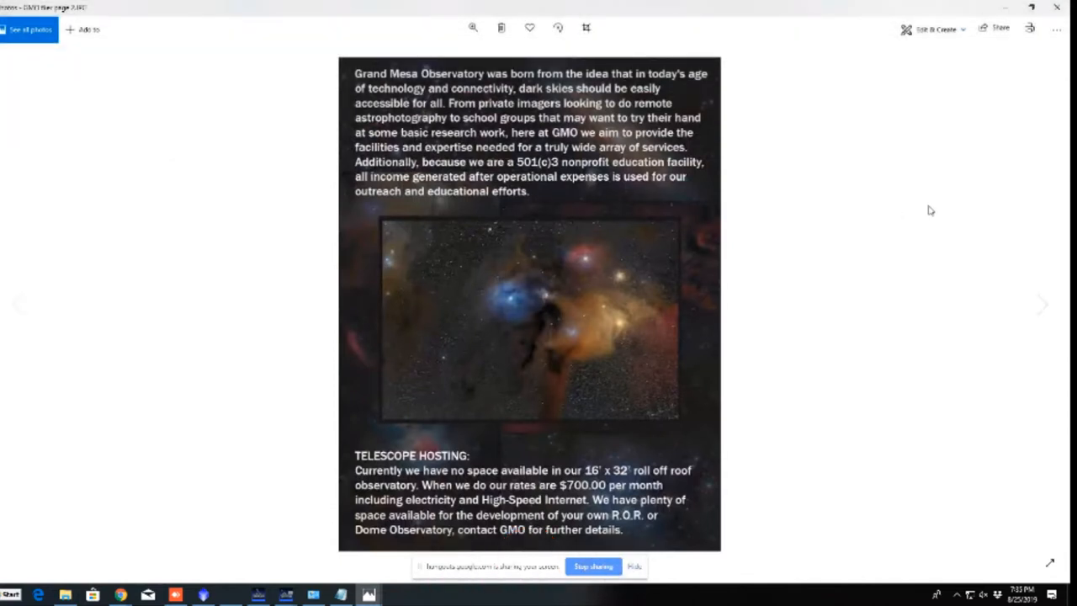
mouse_move(863, 185)
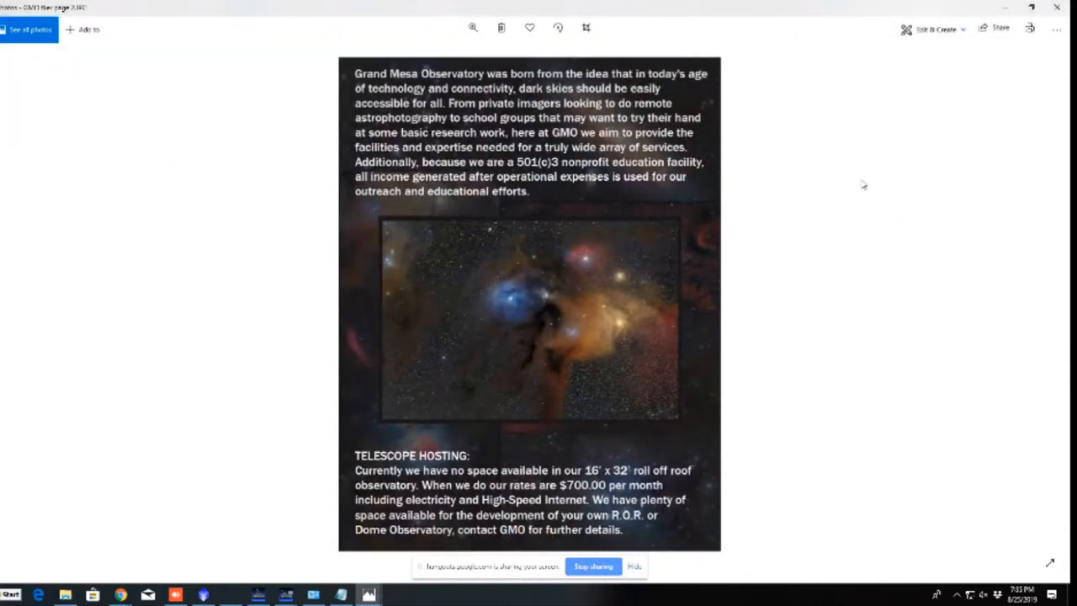
mouse_move(932, 160)
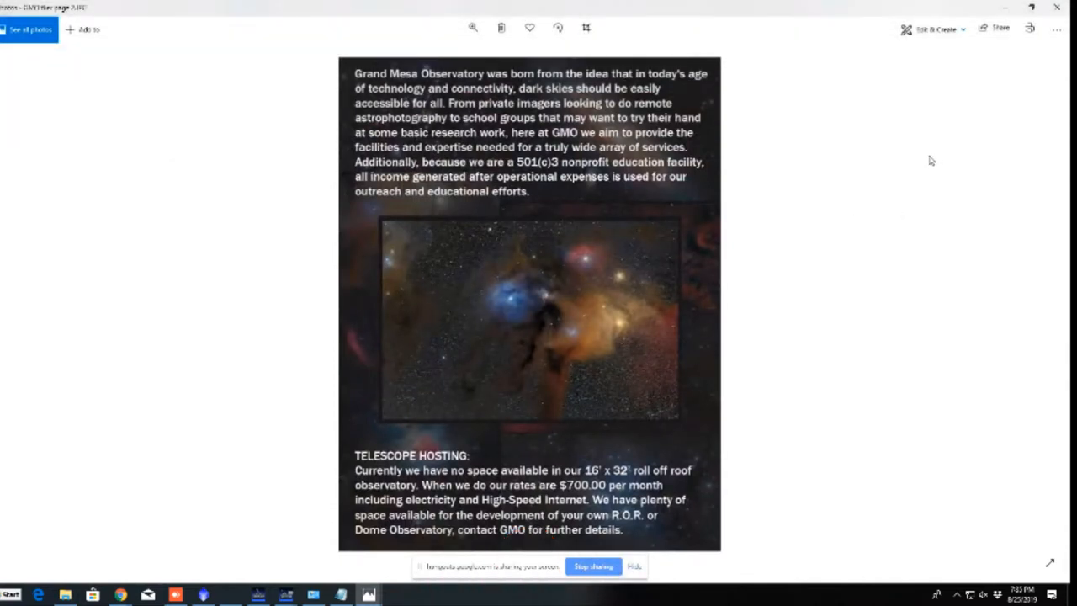
mouse_move(798, 184)
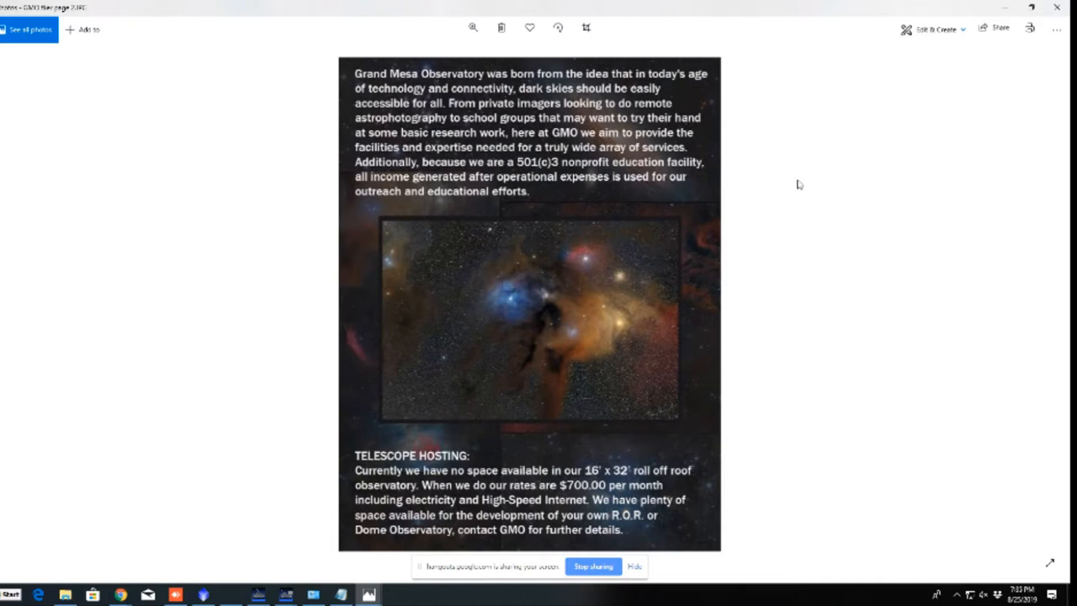
mouse_move(965, 208)
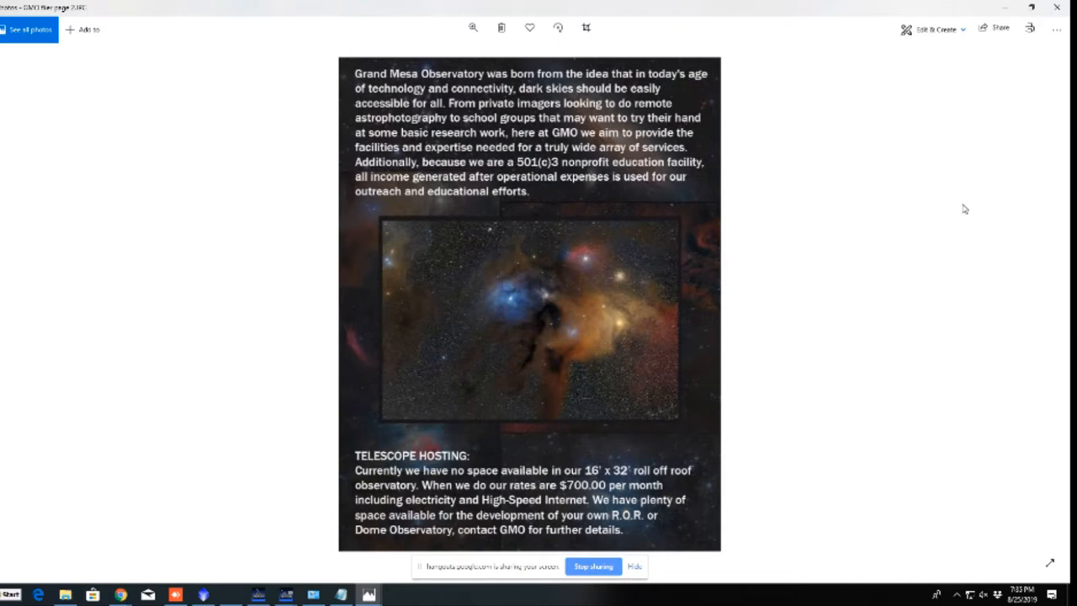
mouse_move(1006, 197)
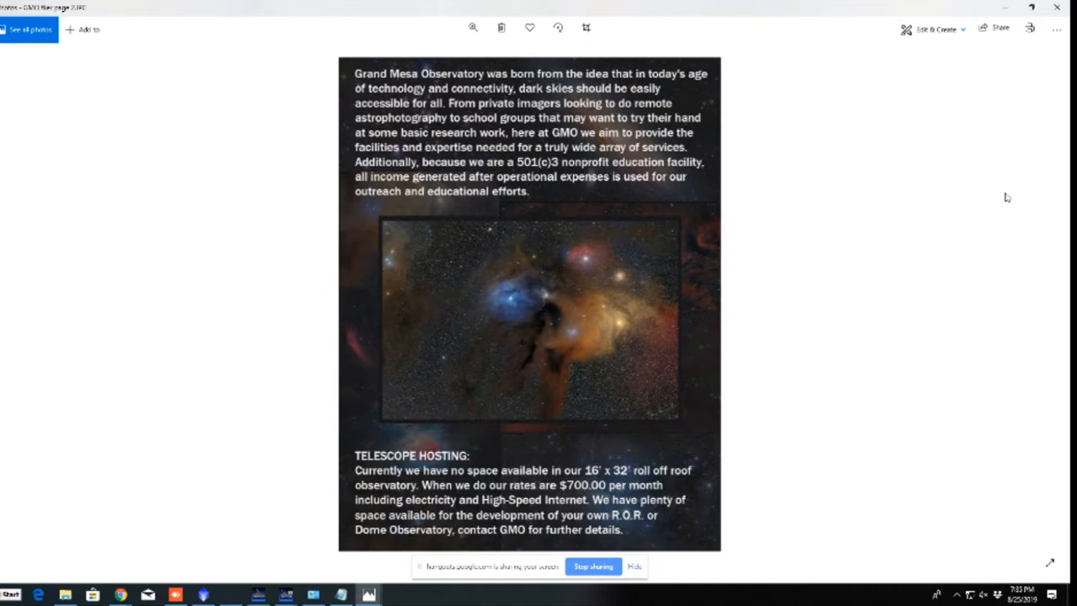
mouse_move(956, 141)
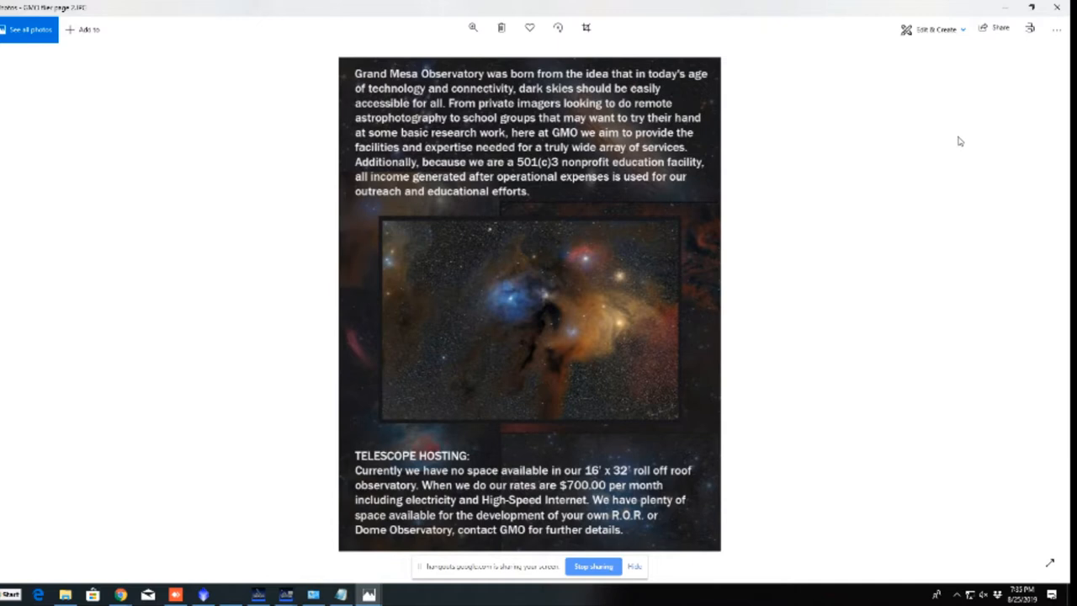
mouse_move(844, 168)
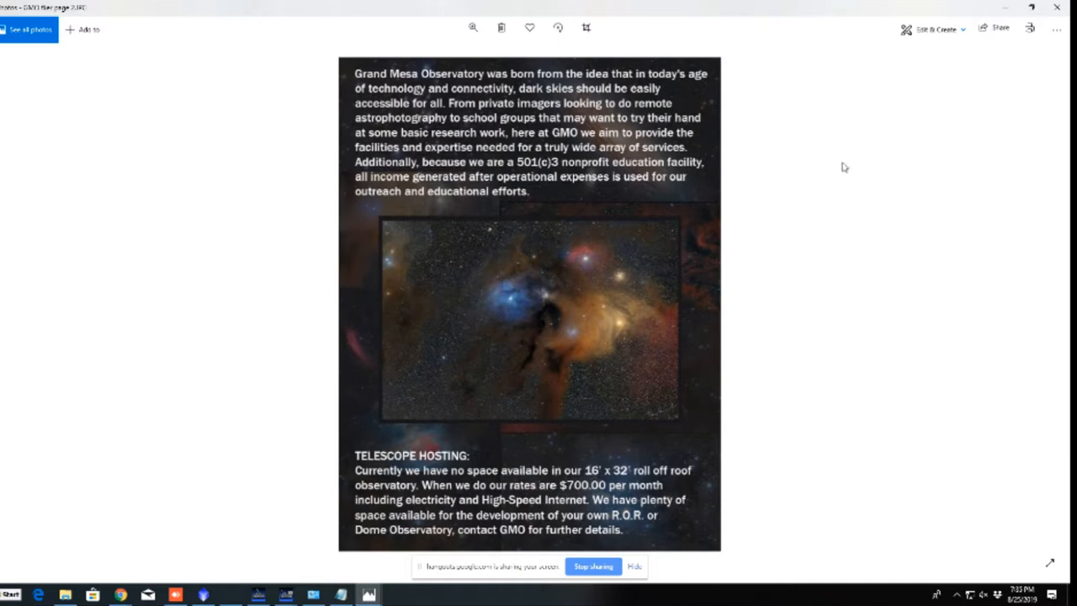
mouse_move(992, 216)
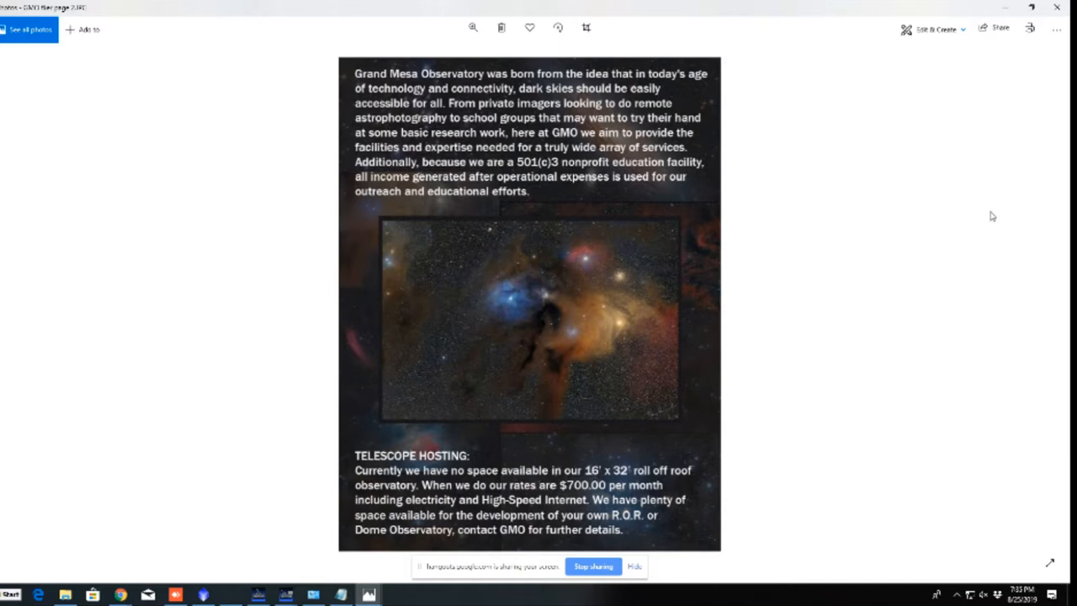
mouse_move(957, 222)
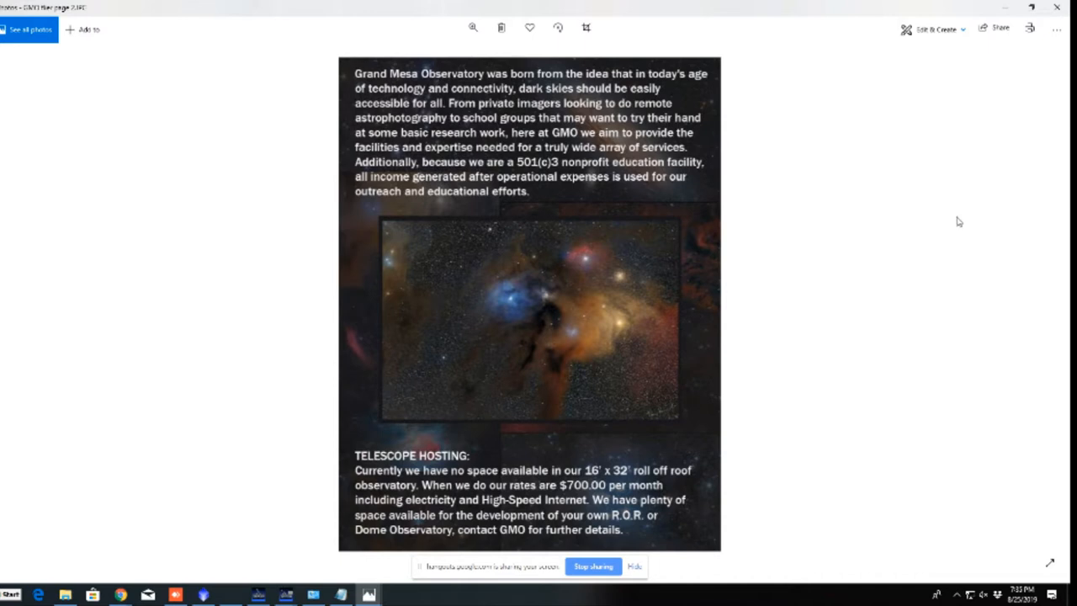
mouse_move(871, 202)
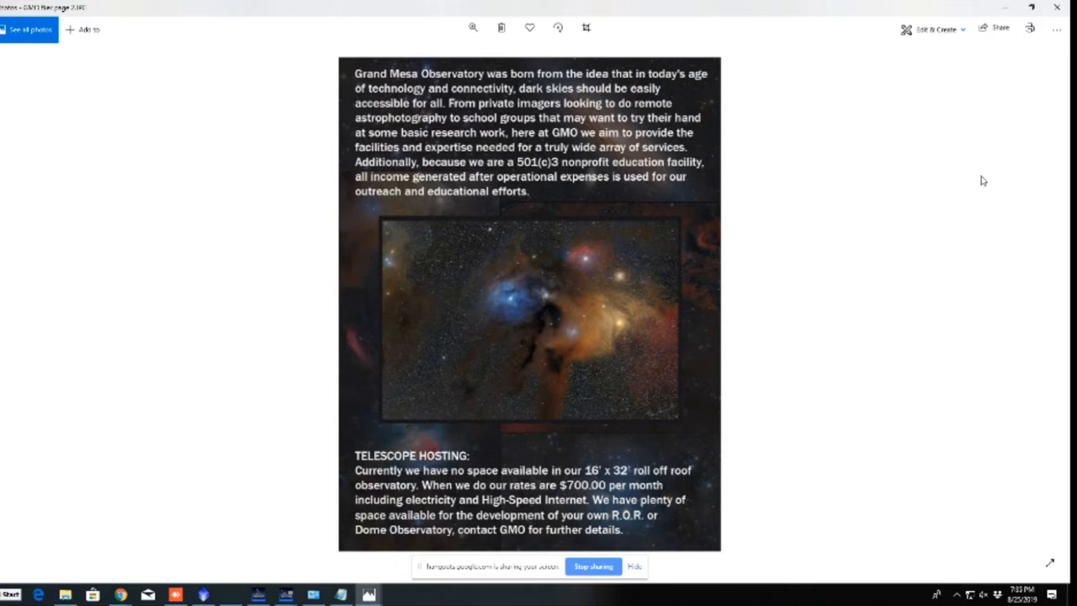
mouse_move(952, 124)
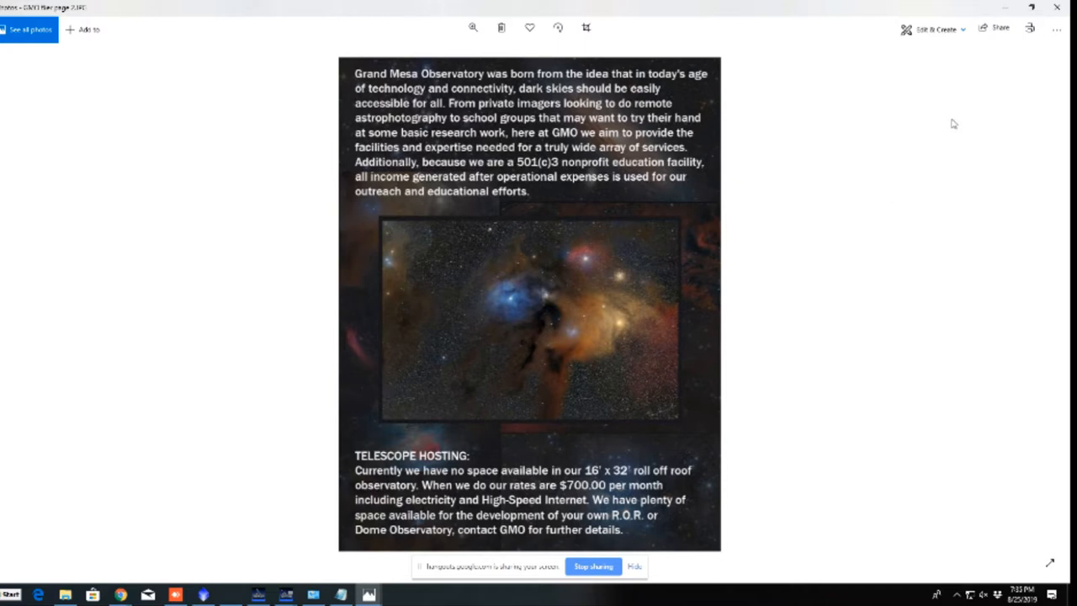
mouse_move(841, 209)
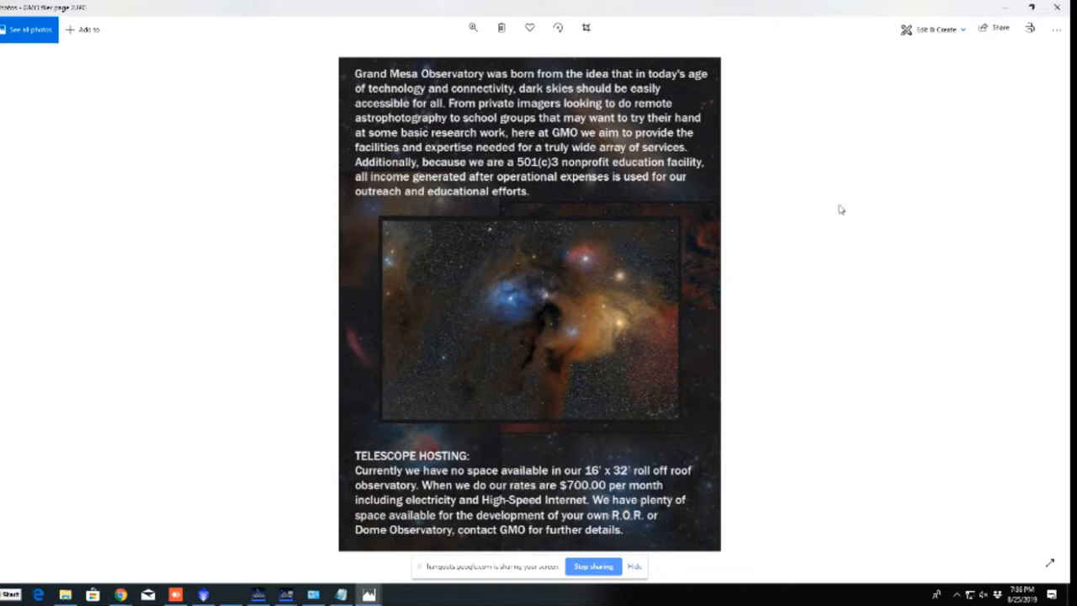
mouse_move(1003, 184)
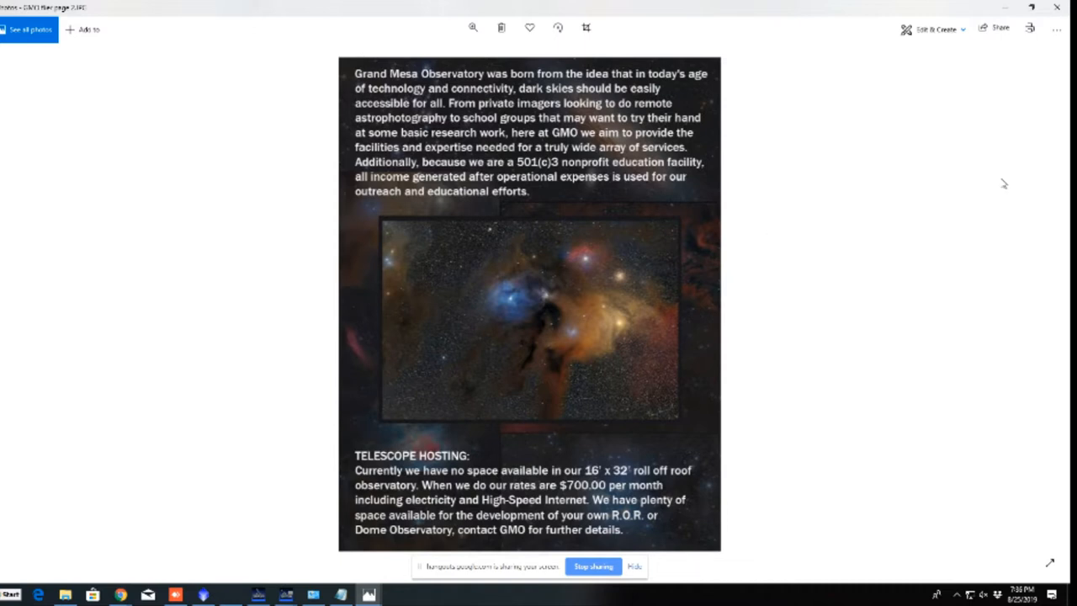
mouse_move(874, 129)
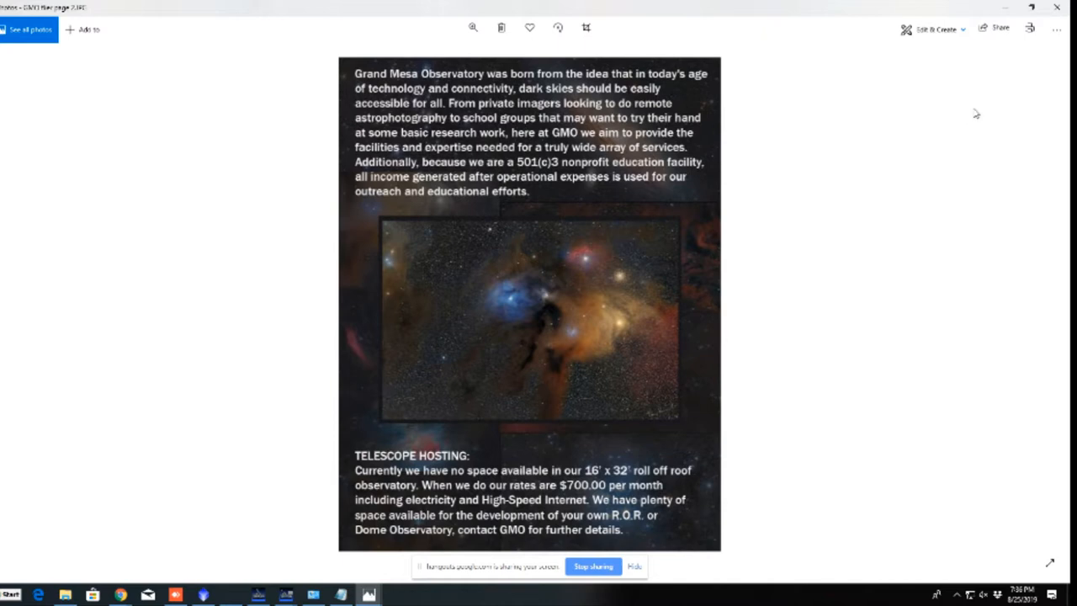
mouse_move(989, 111)
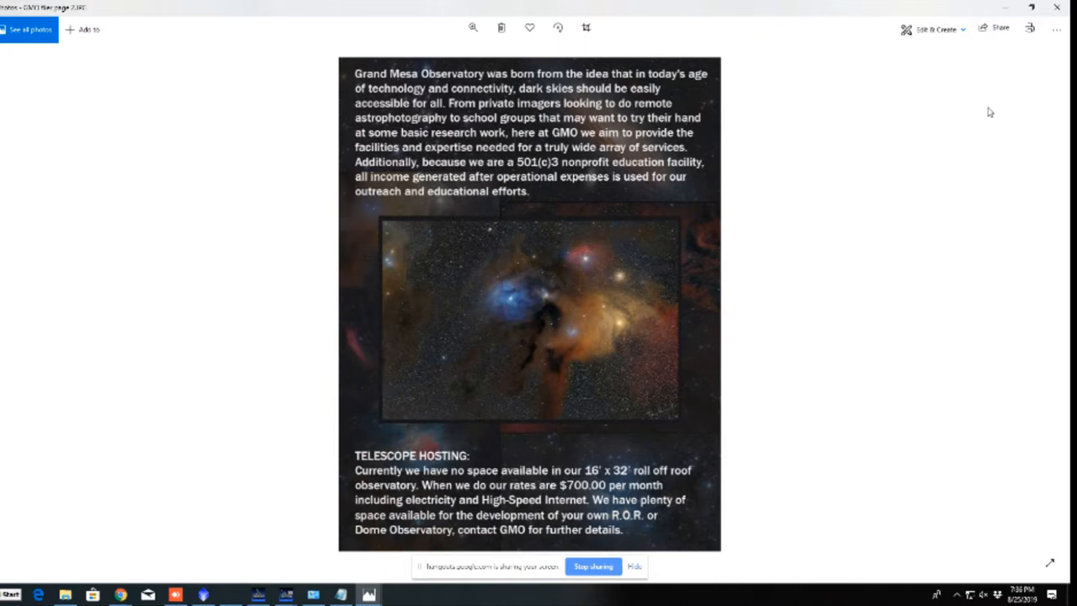
mouse_move(810, 141)
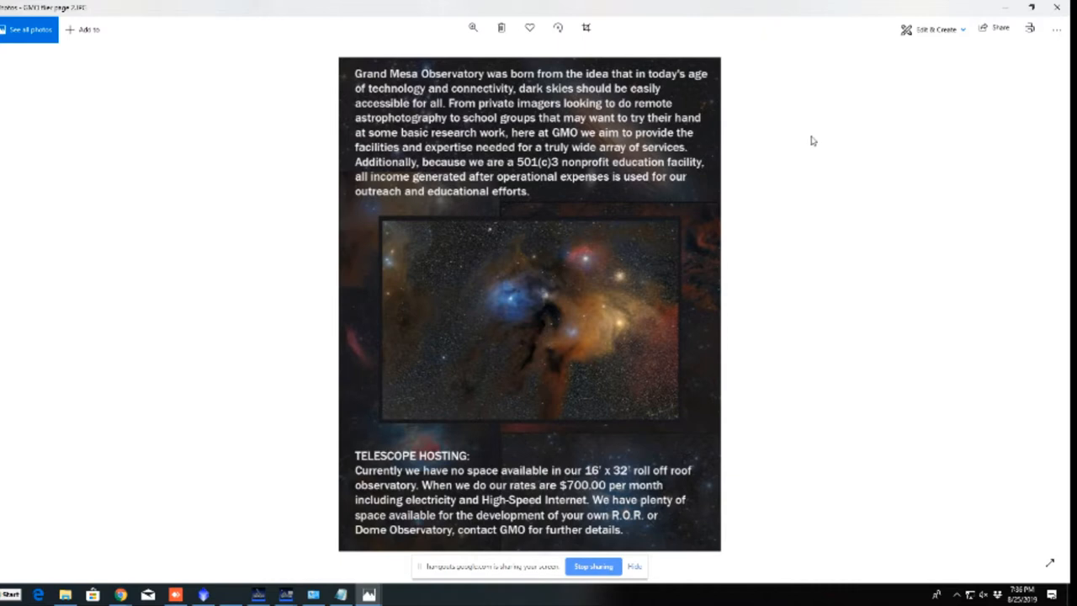
mouse_move(974, 185)
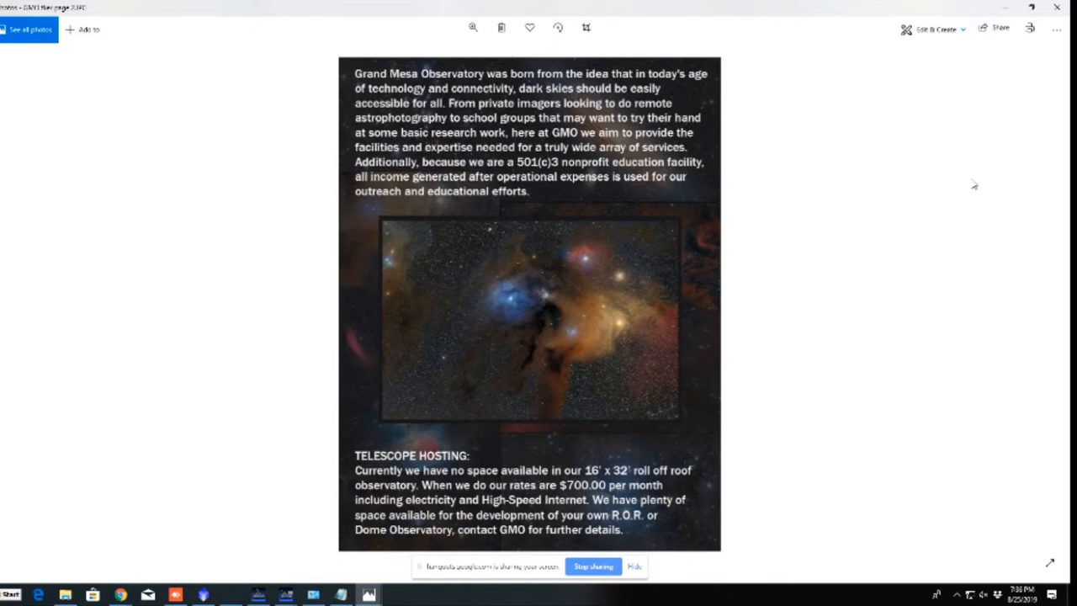
mouse_move(801, 198)
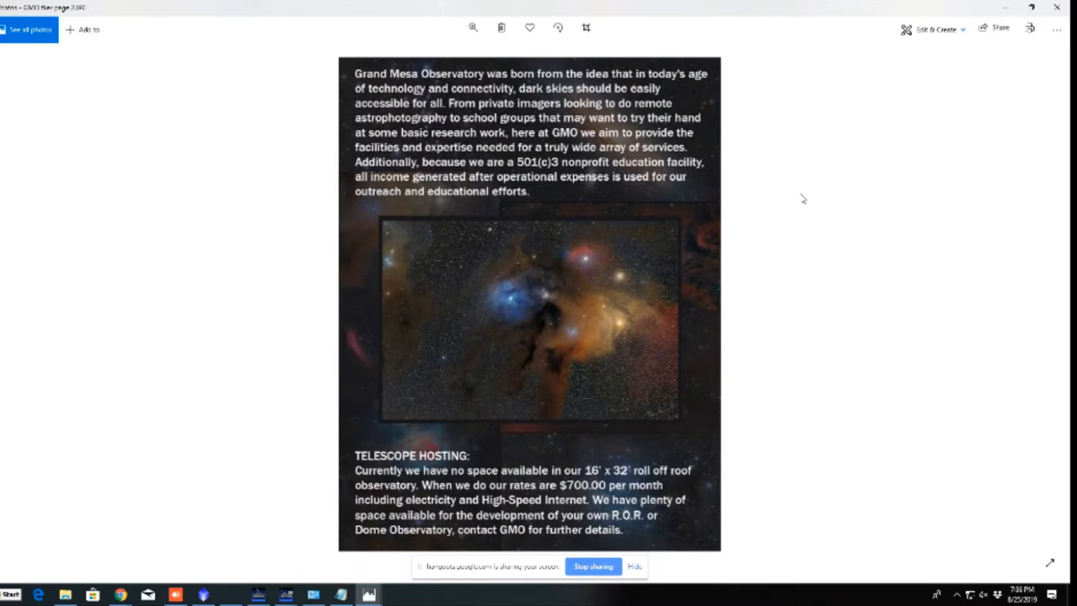
mouse_move(824, 155)
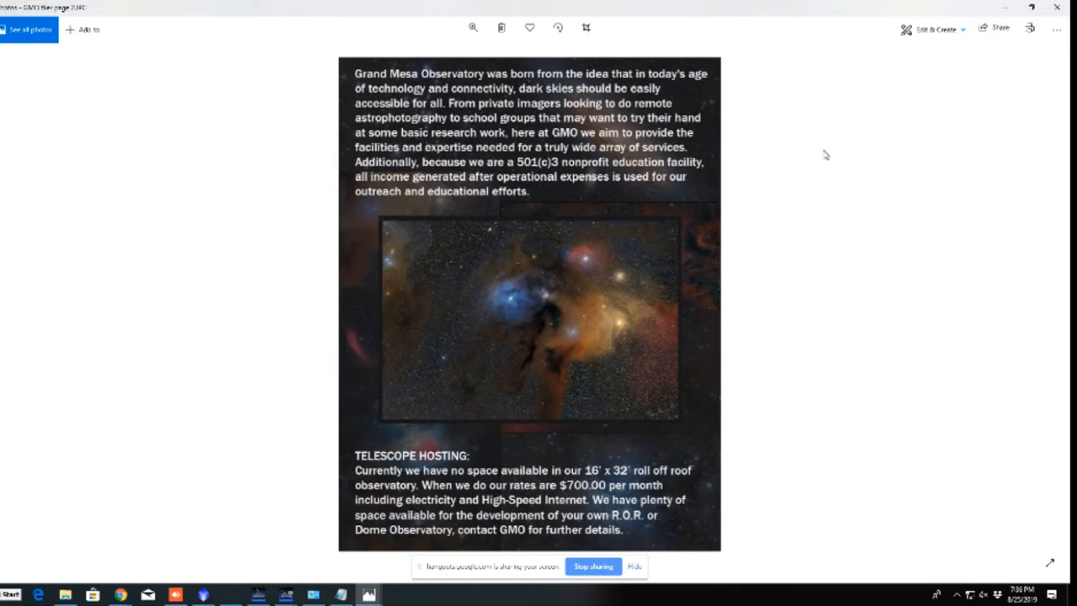
mouse_move(824, 150)
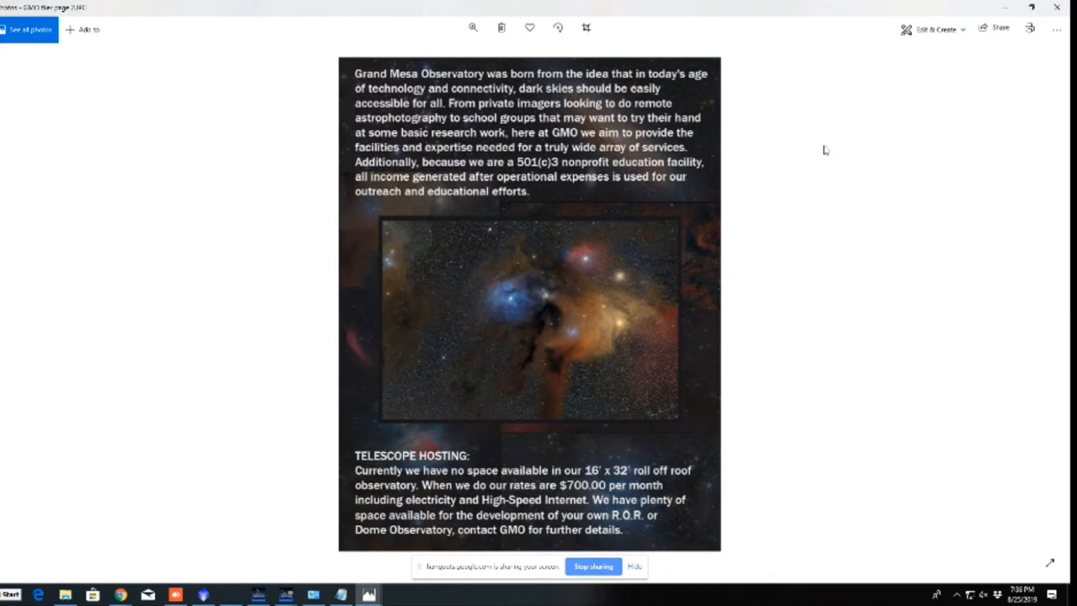
mouse_move(915, 148)
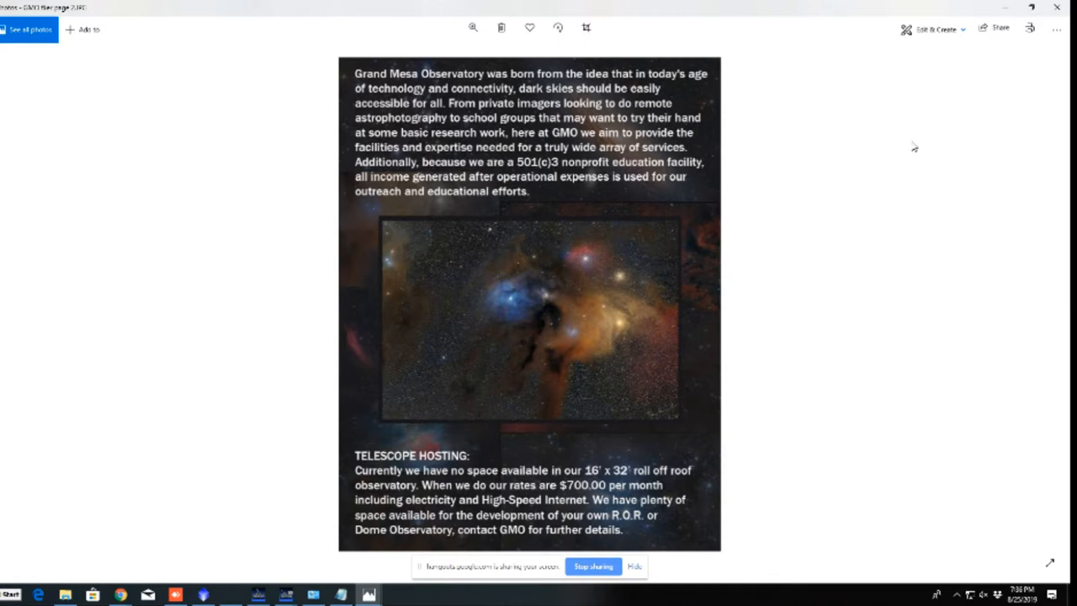
mouse_move(761, 181)
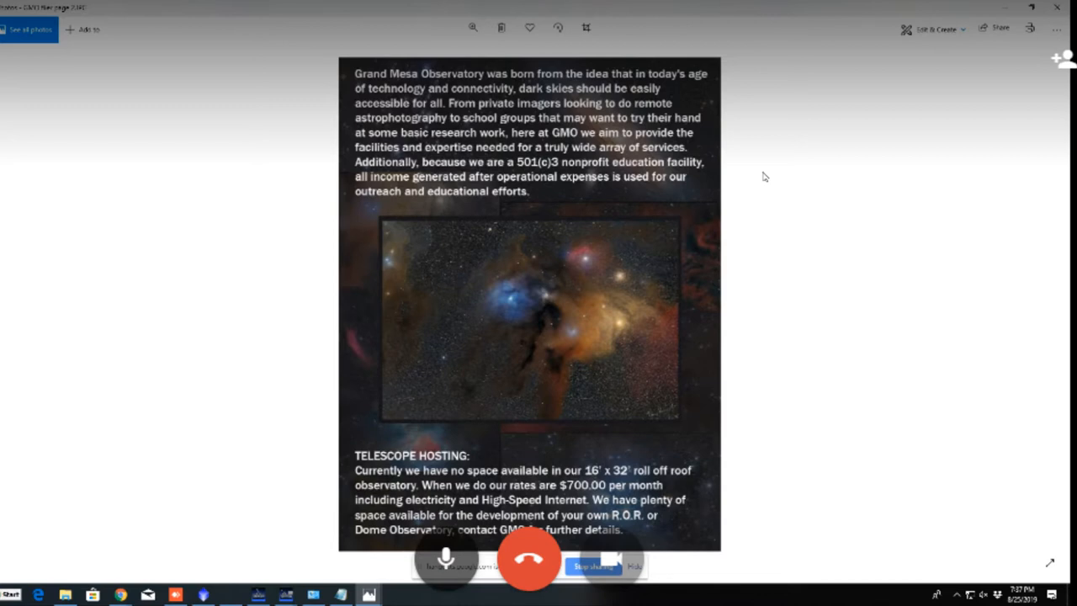
Step: Mute own microphone in the Hangouts call and adjust the adjacent call control
left_click(445, 559)
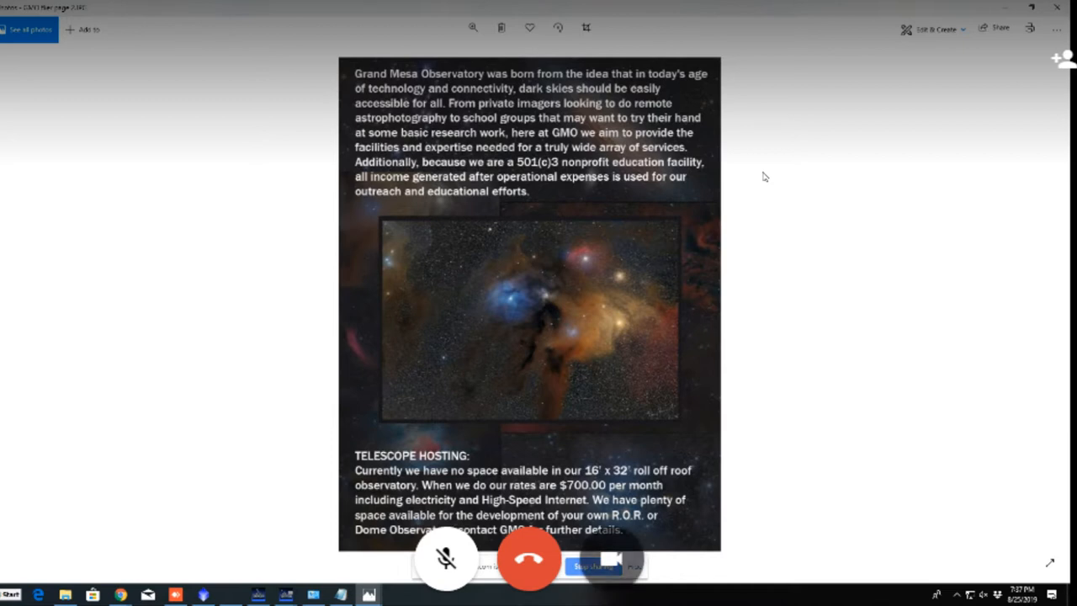
left_click(609, 558)
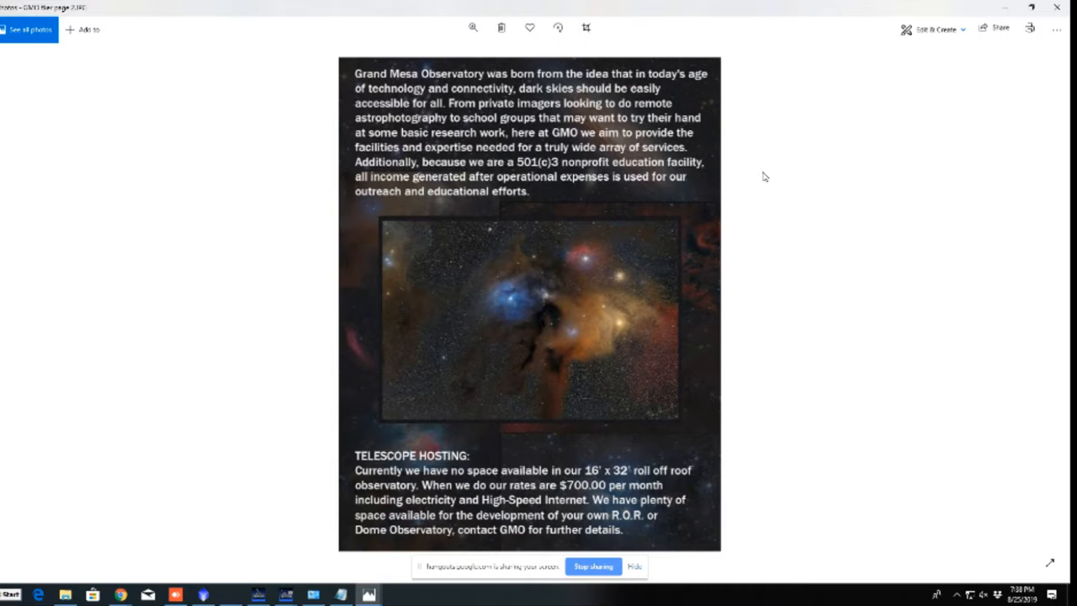
mouse_move(818, 138)
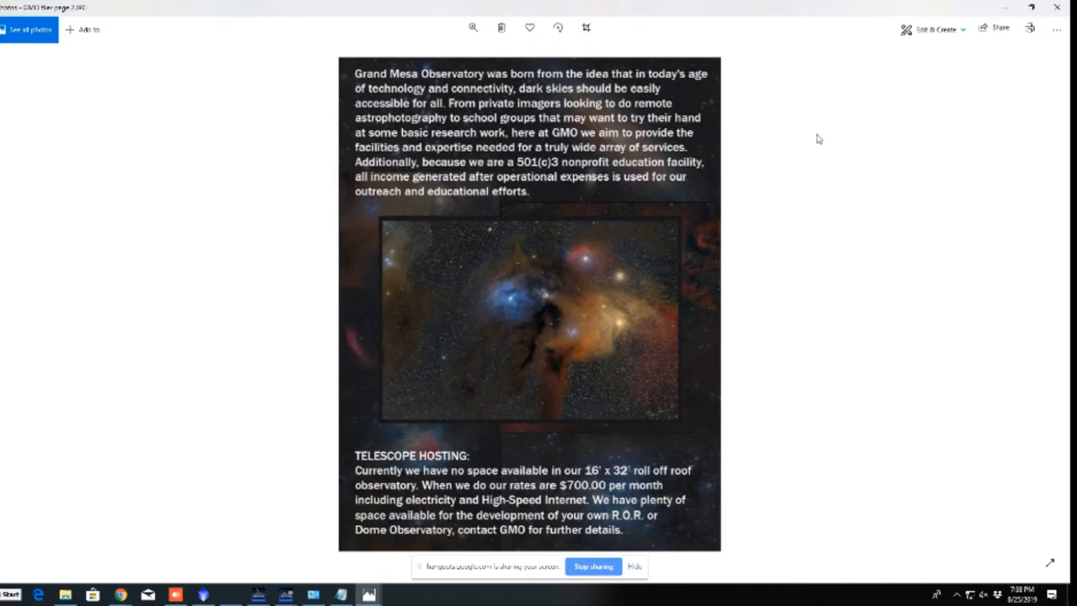
mouse_move(911, 373)
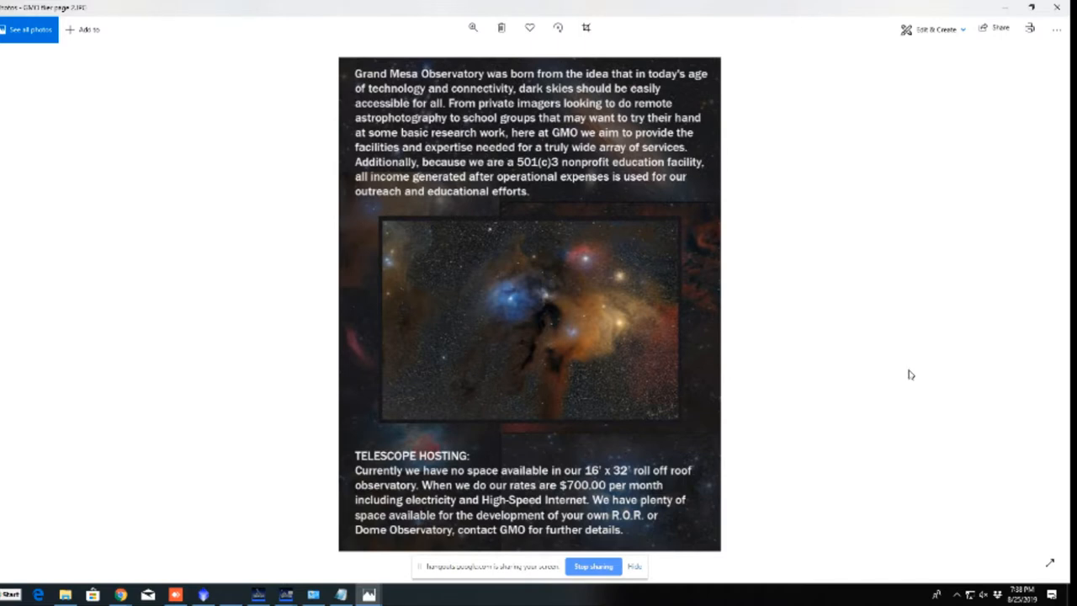
mouse_move(885, 373)
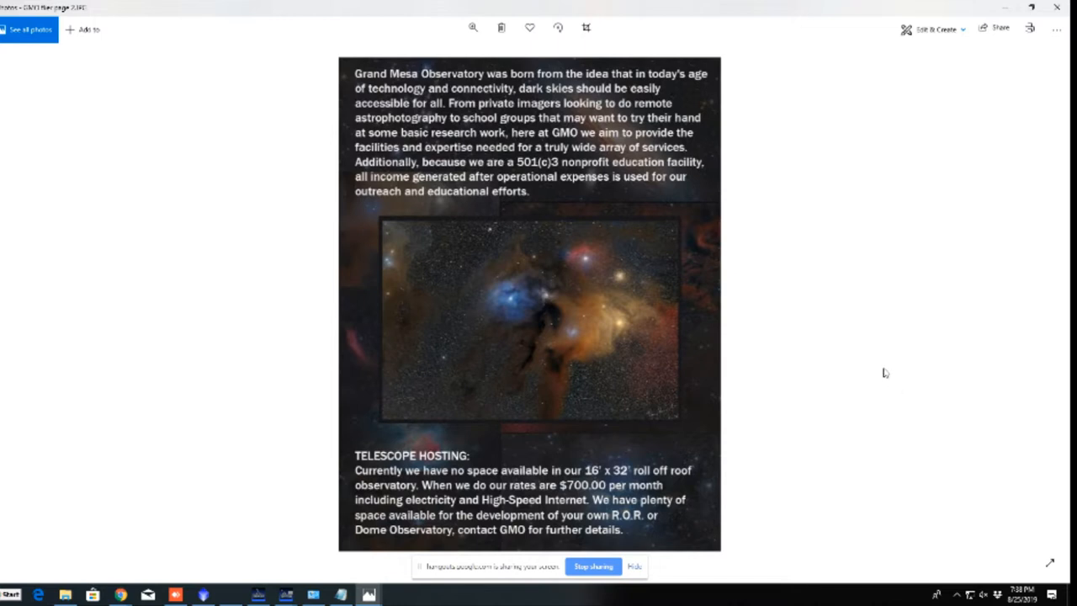
mouse_move(880, 350)
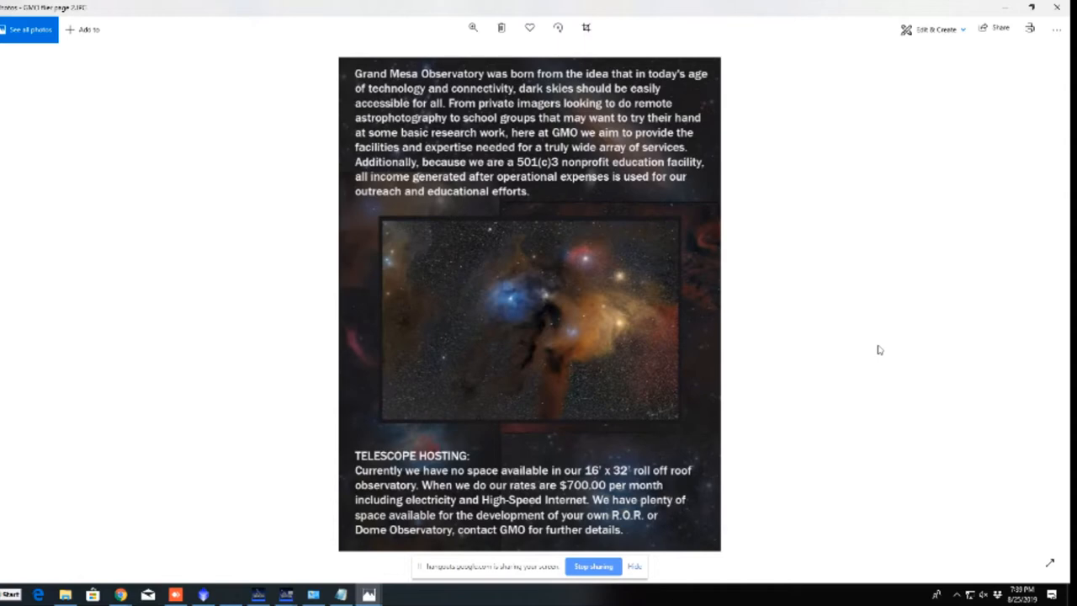
mouse_move(881, 342)
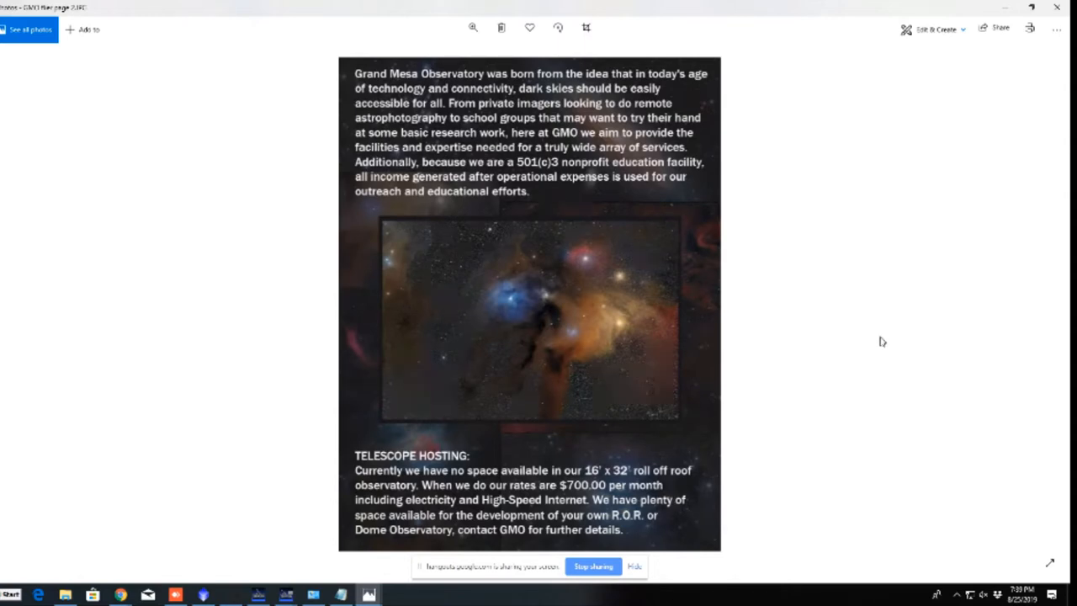
mouse_move(875, 349)
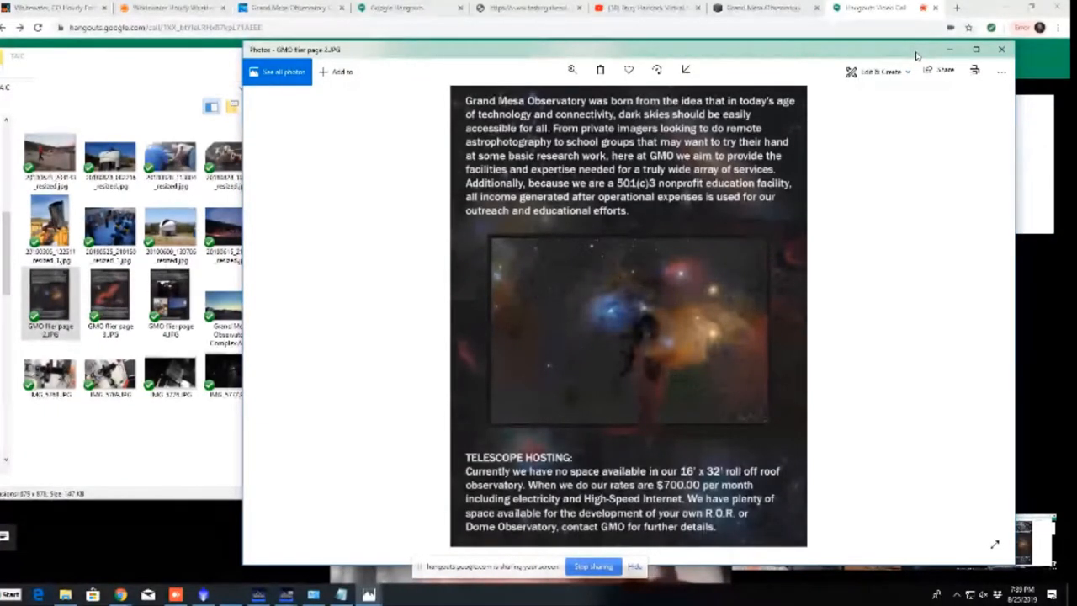
mouse_move(781, 54)
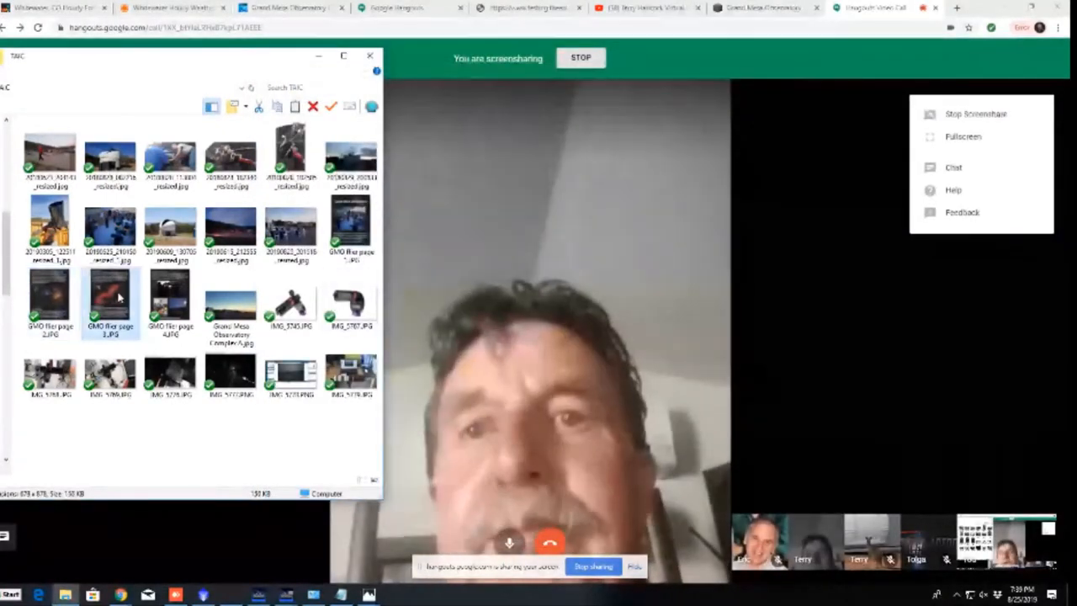
Step: Show GMO flyer page 3 on private rentals and subscription services in the screen-share
double_click(109, 299)
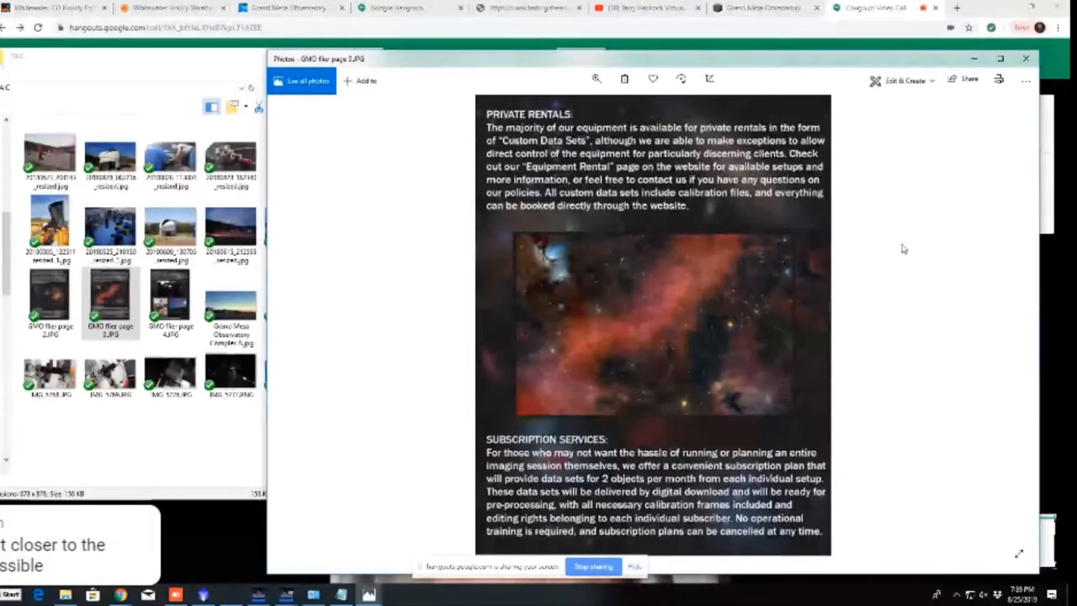
mouse_move(925, 202)
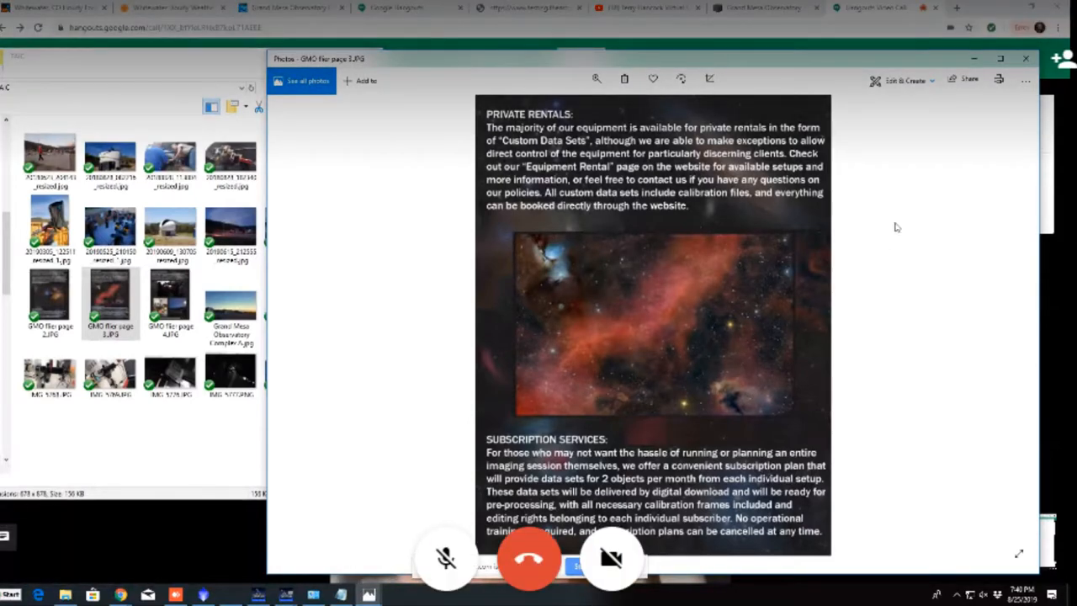
mouse_move(882, 219)
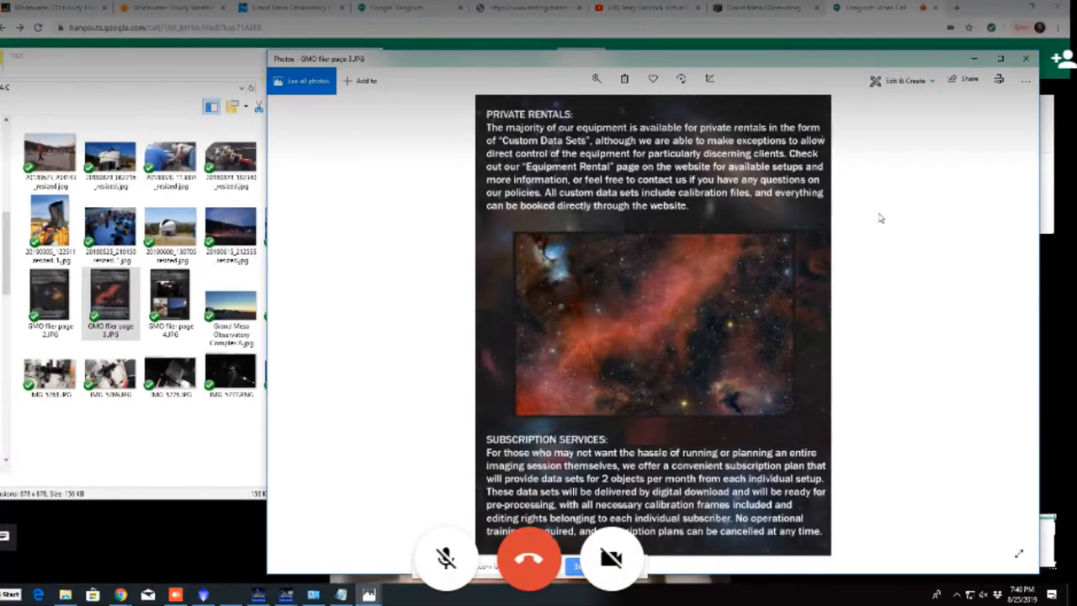
mouse_move(856, 244)
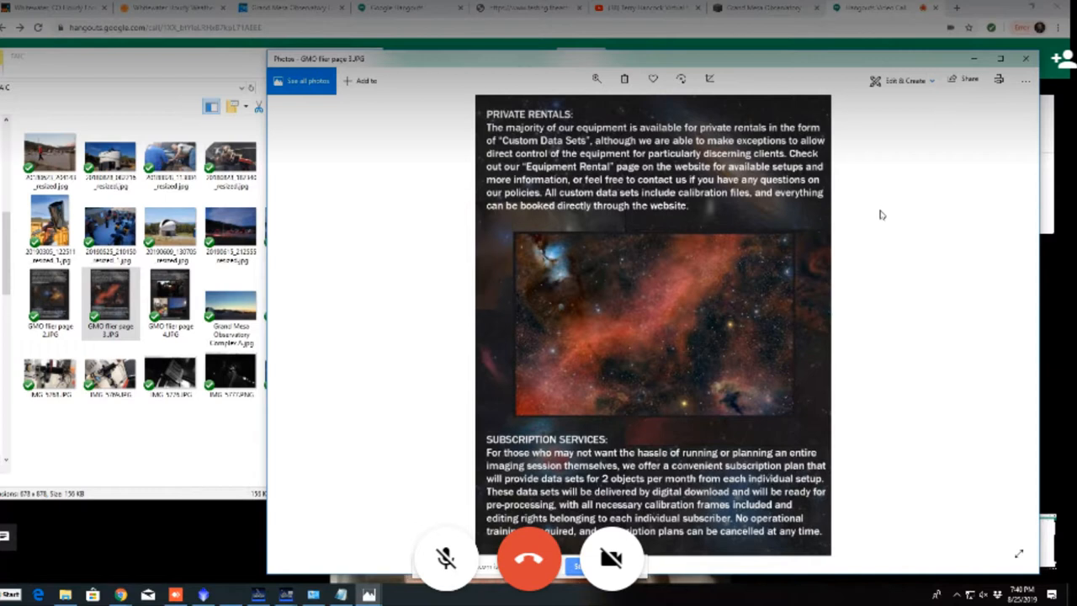
left_click(446, 559)
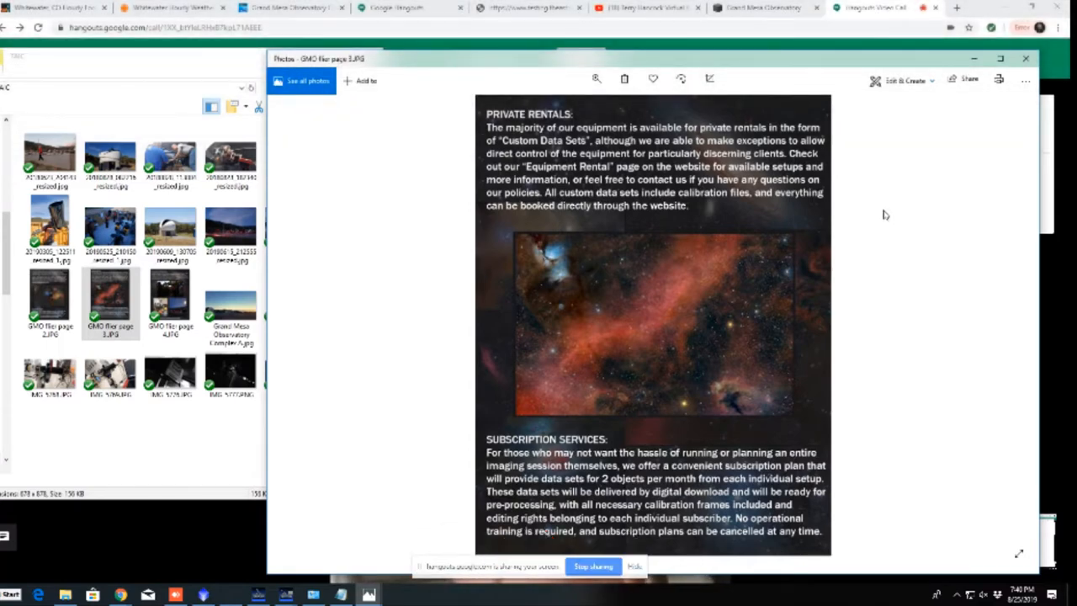
mouse_move(897, 208)
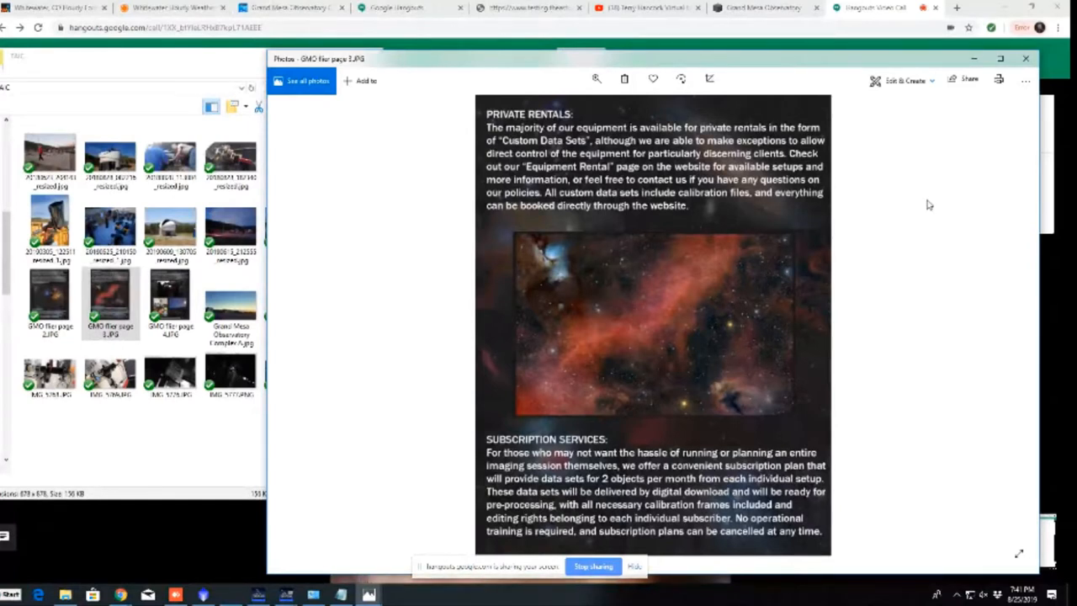
mouse_move(888, 115)
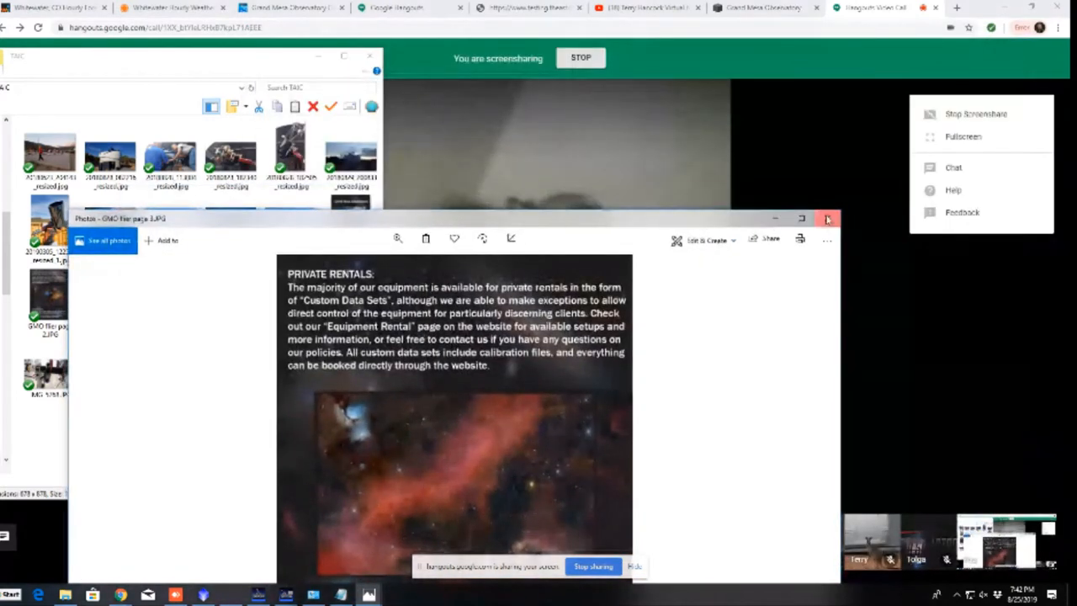
Step: Close flyer page 3 and show another observatory photo from the folder instead
left_click(828, 218)
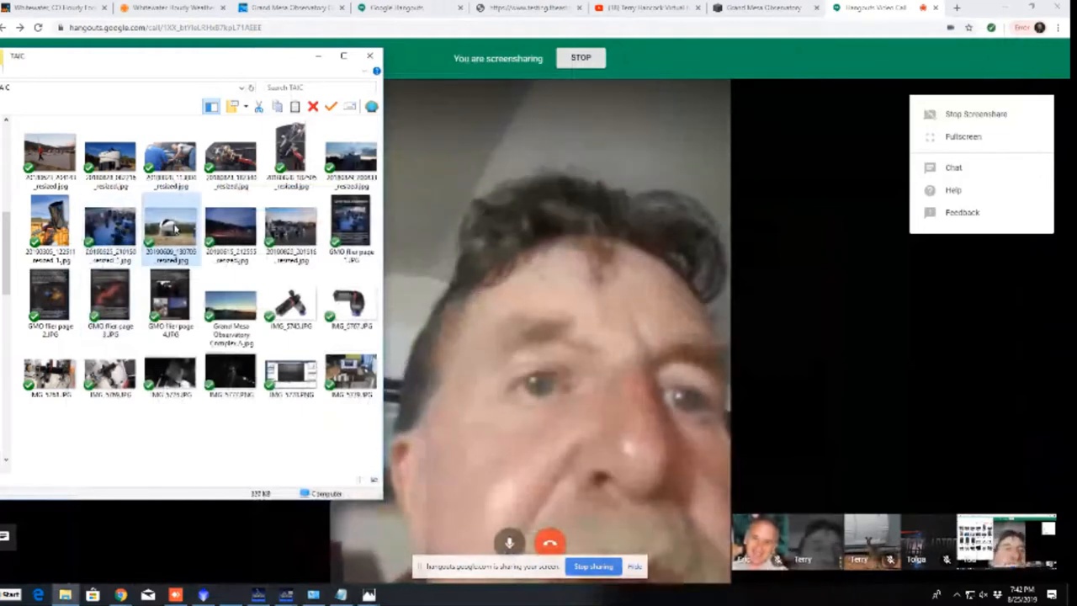
double_click(170, 227)
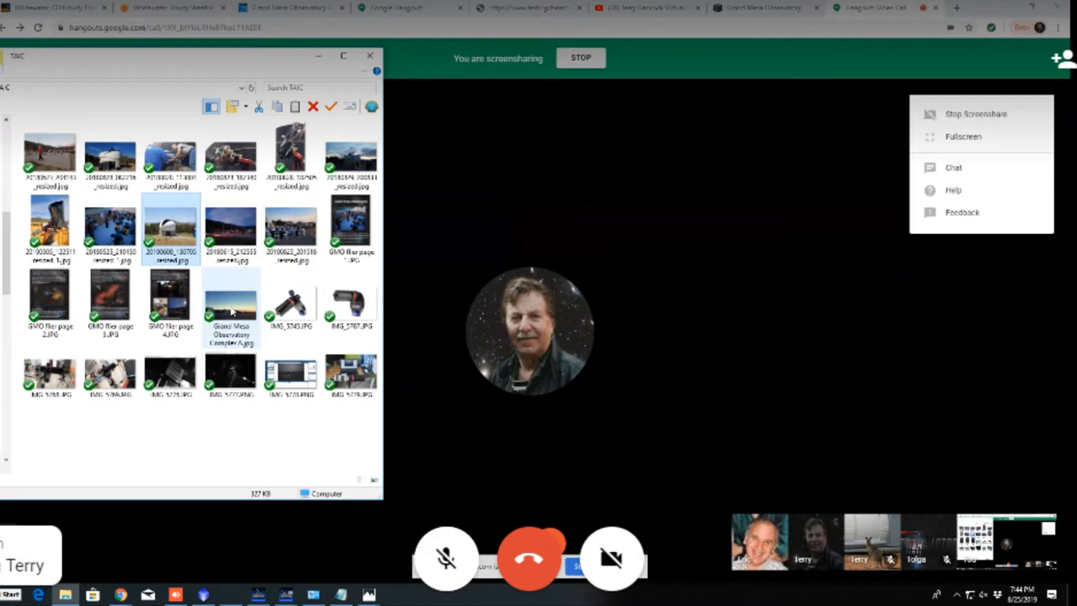
left_click(446, 559)
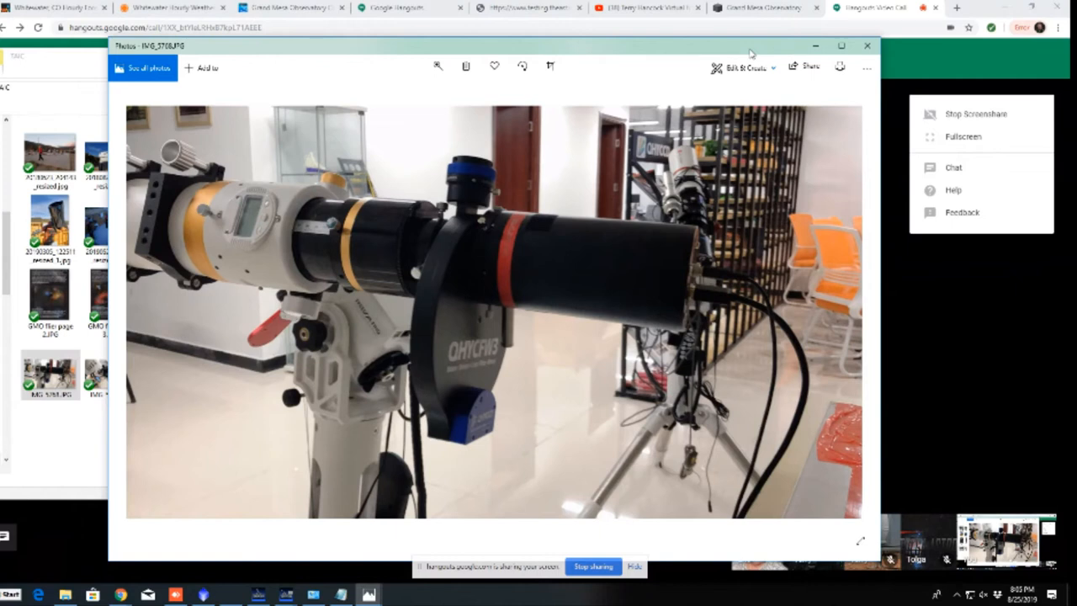
mouse_move(579, 54)
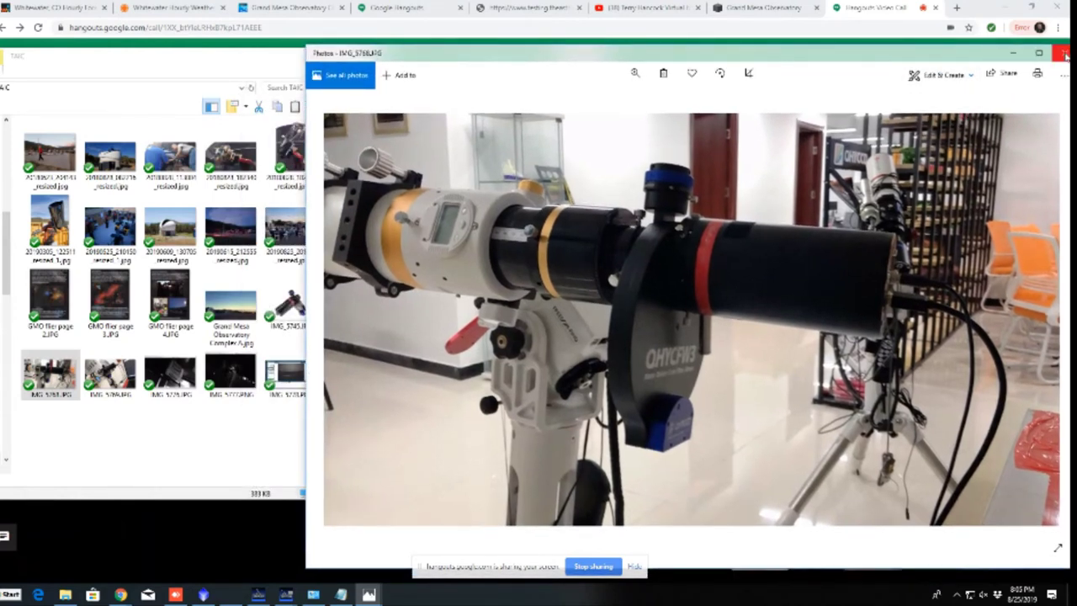
Step: Advance to the QHYCFW3 motor-driven colour filter wheel product image
left_click(1066, 52)
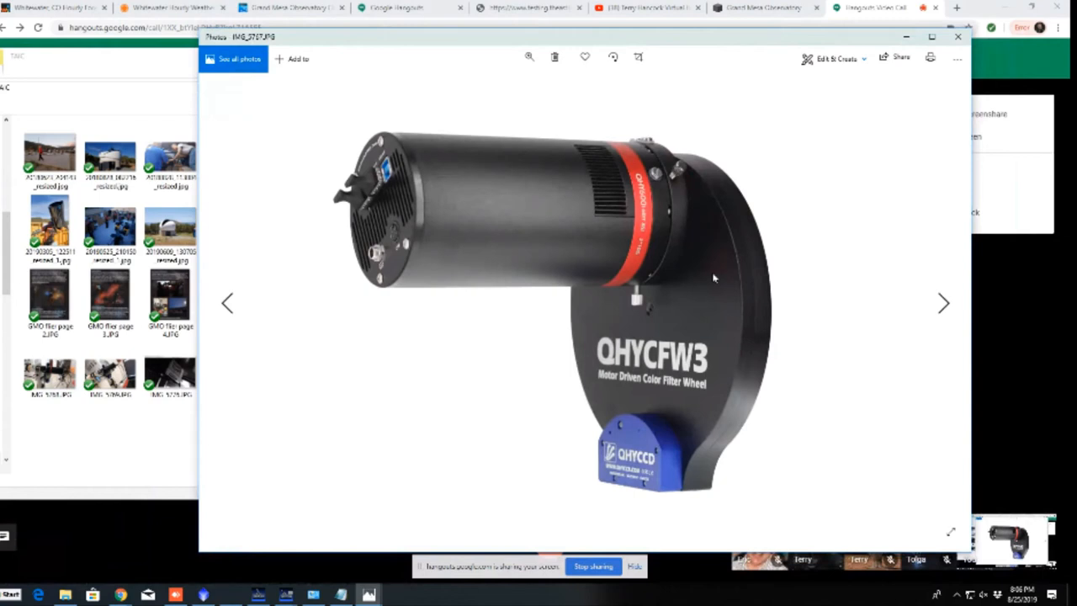
mouse_move(660, 338)
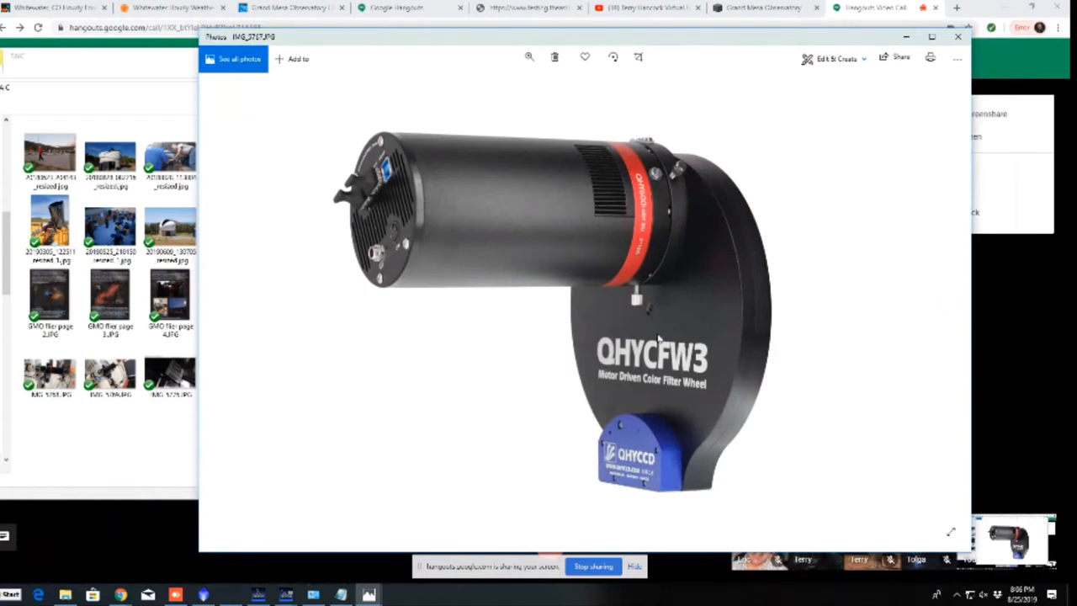
mouse_move(673, 362)
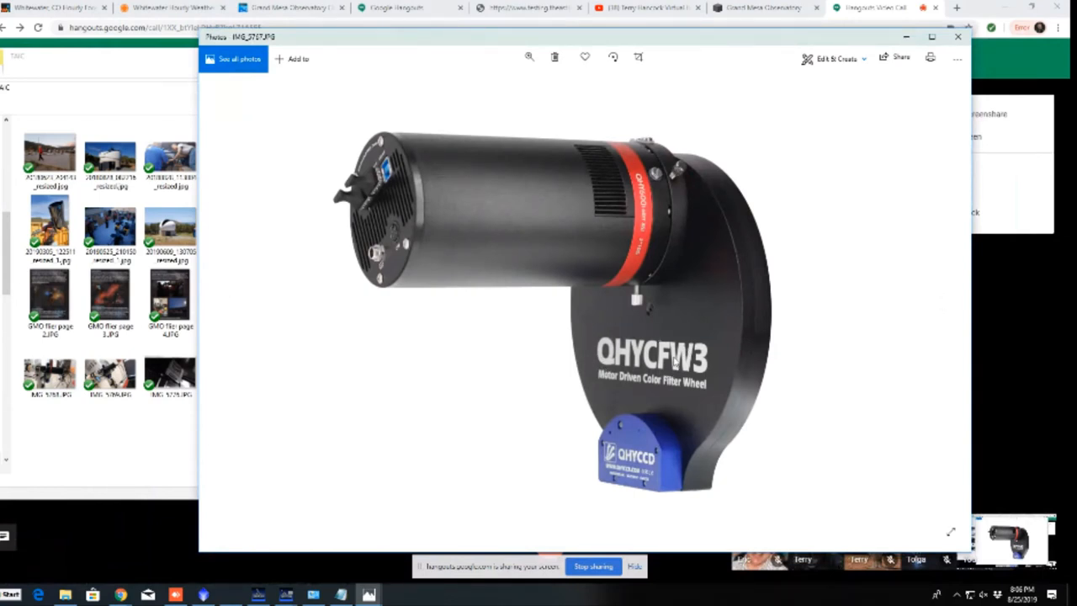
mouse_move(705, 360)
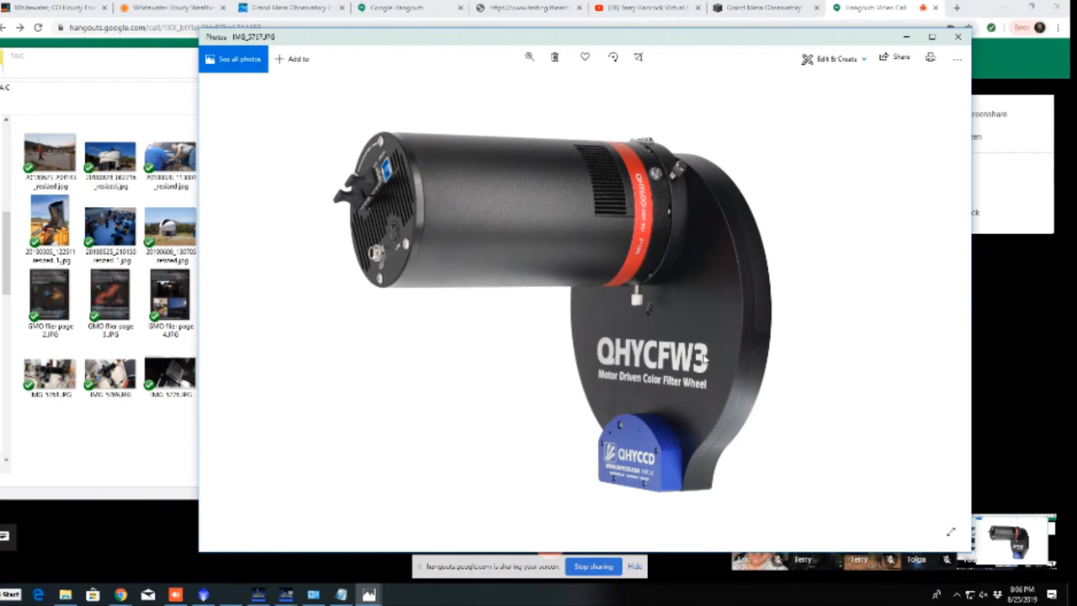
mouse_move(587, 239)
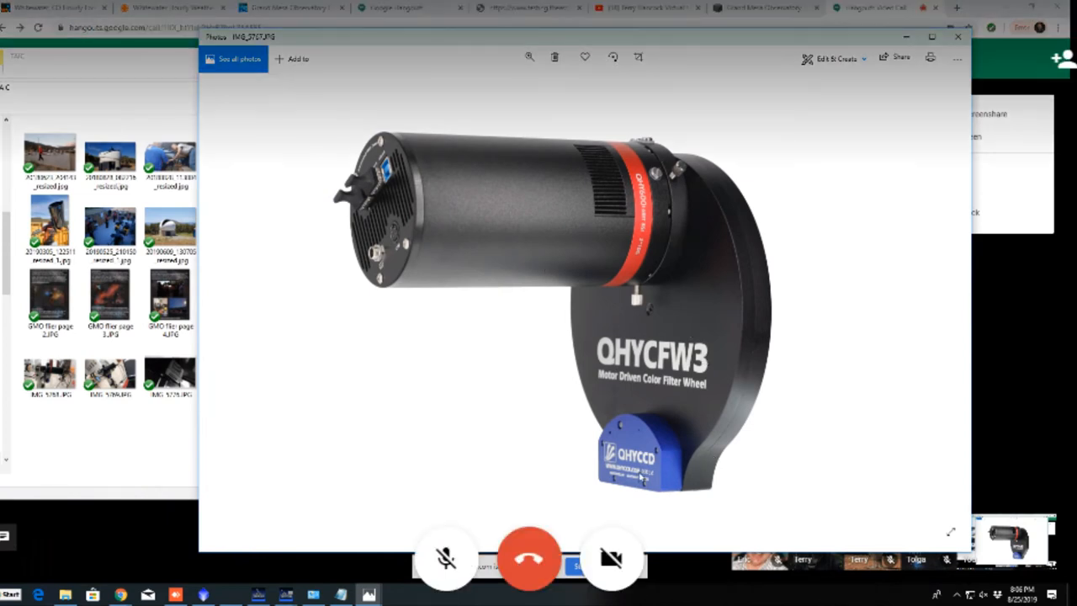
mouse_move(697, 321)
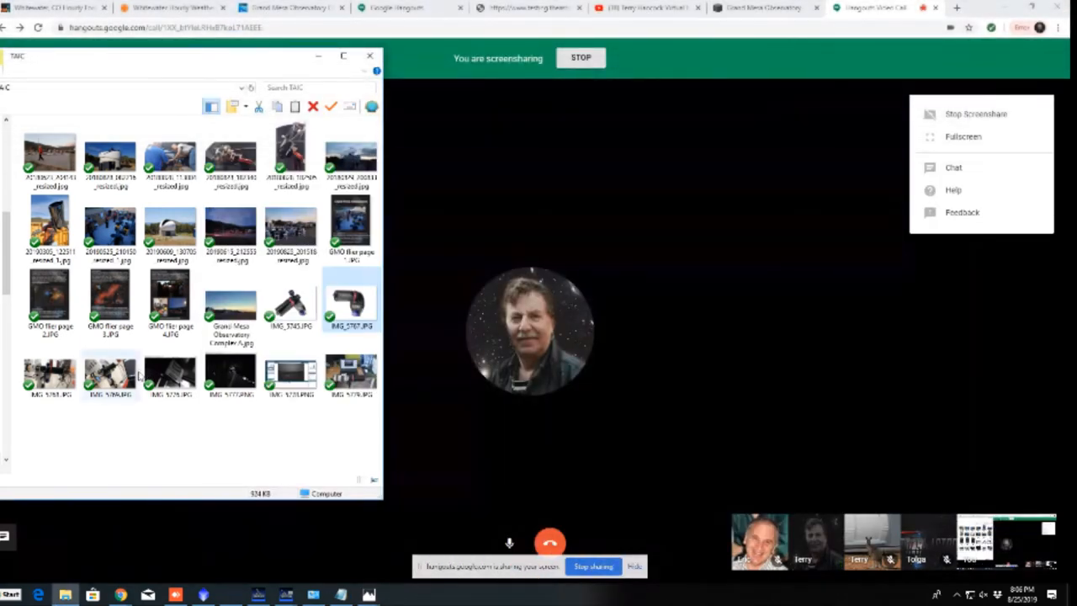
double_click(350, 294)
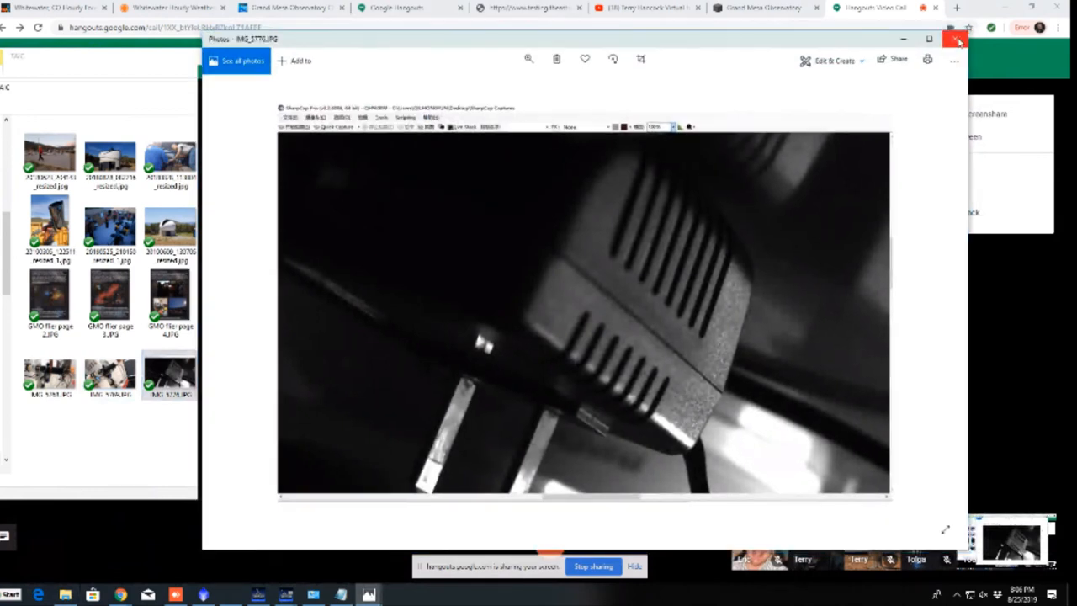
left_click(957, 40)
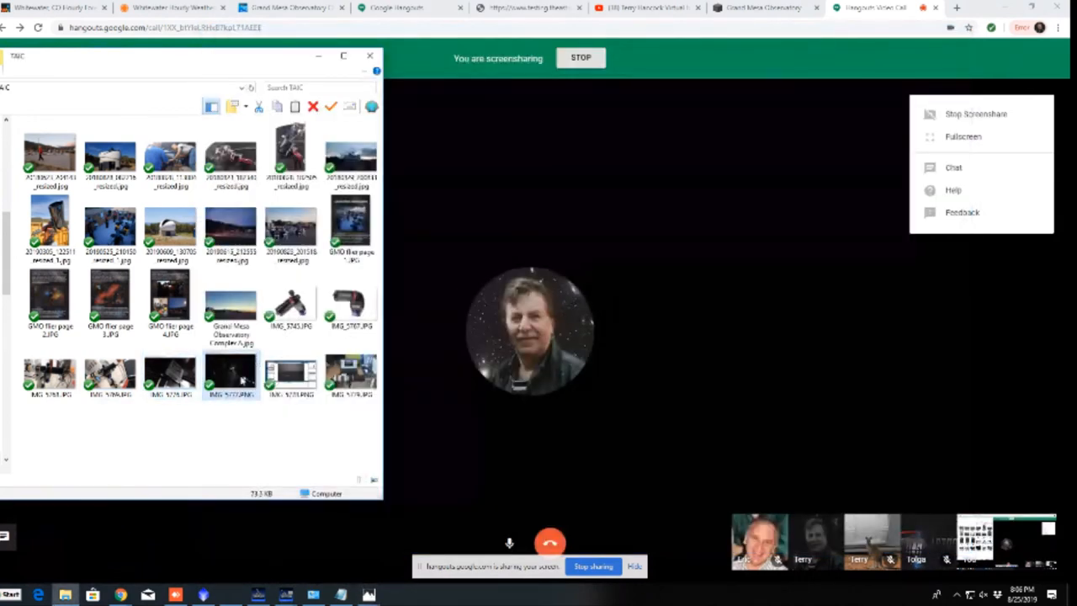
double_click(230, 374)
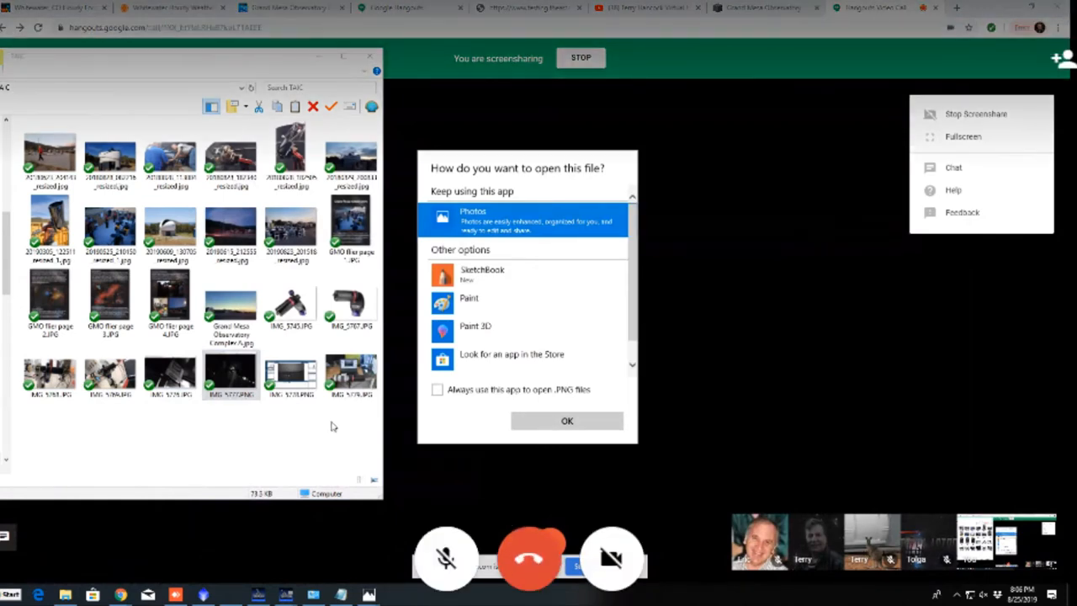
left_click(565, 421)
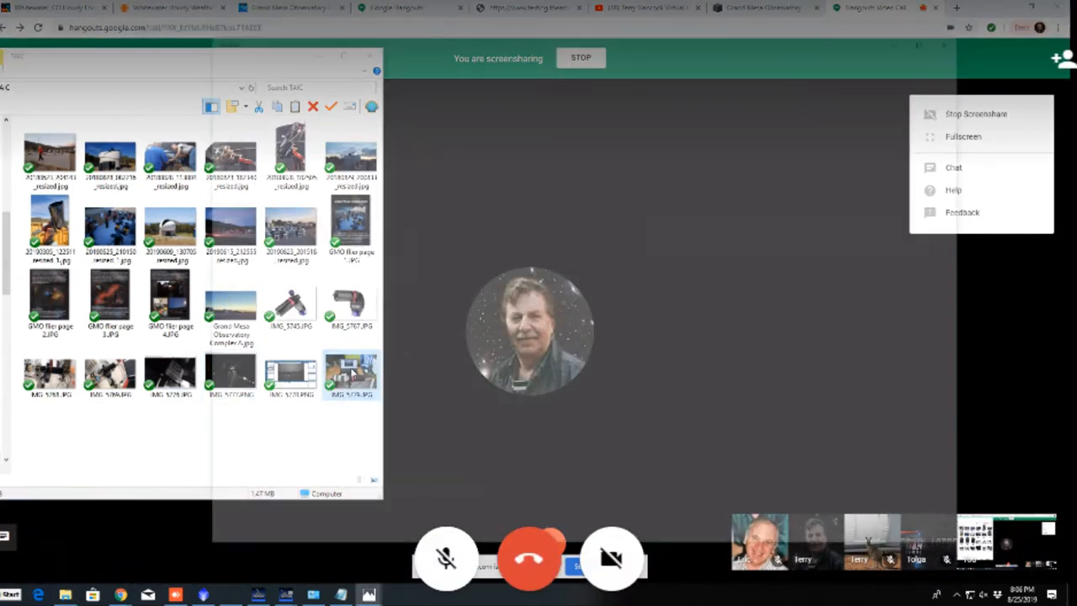
Step: Show the photo of the camera on a white telephoto lens on a desk tripod
double_click(350, 373)
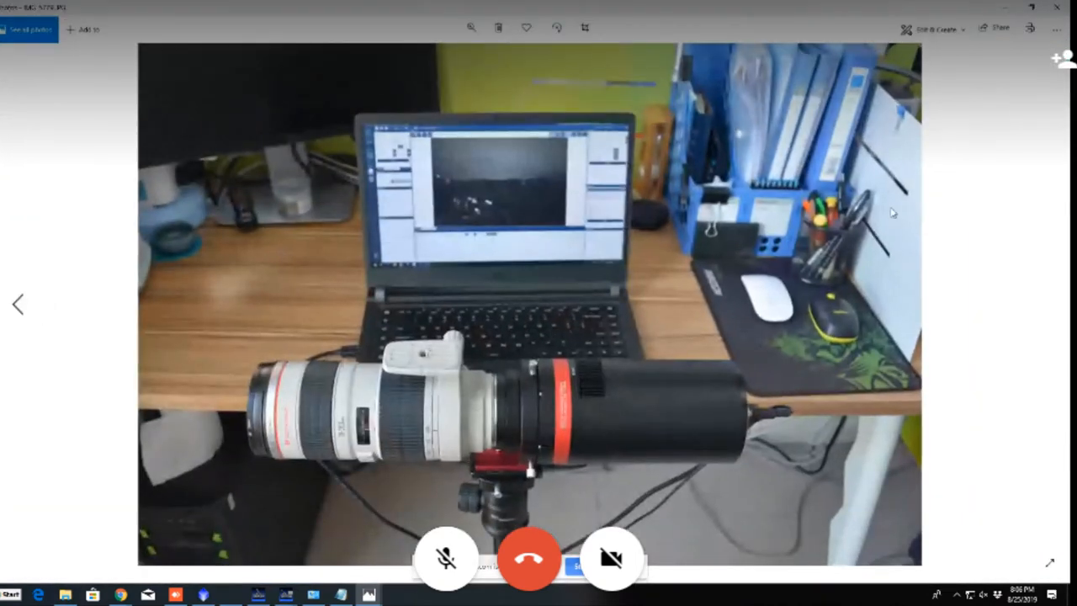
mouse_move(635, 326)
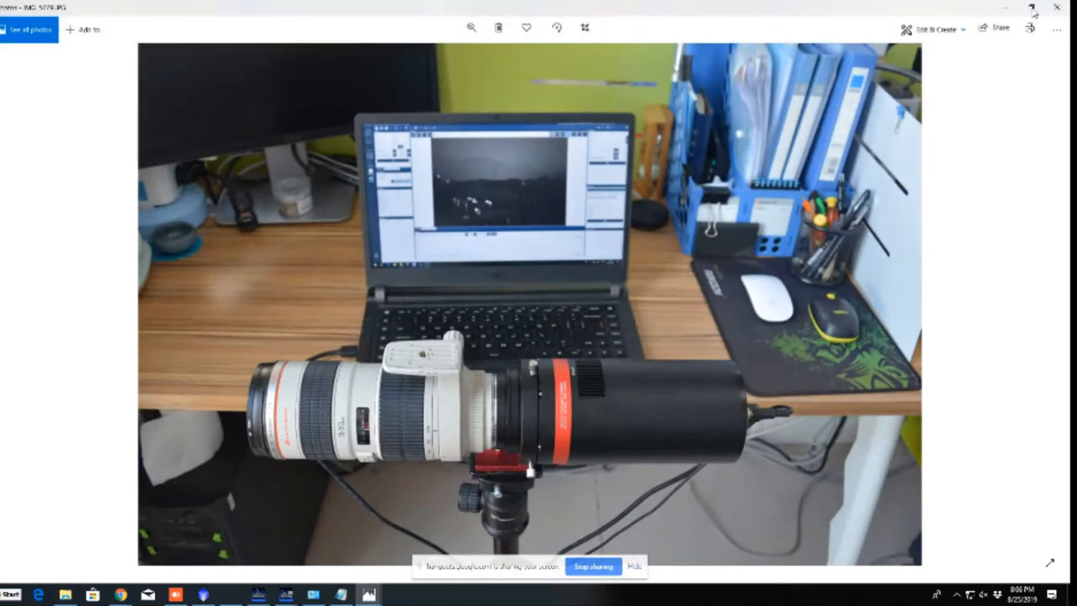
mouse_move(1030, 10)
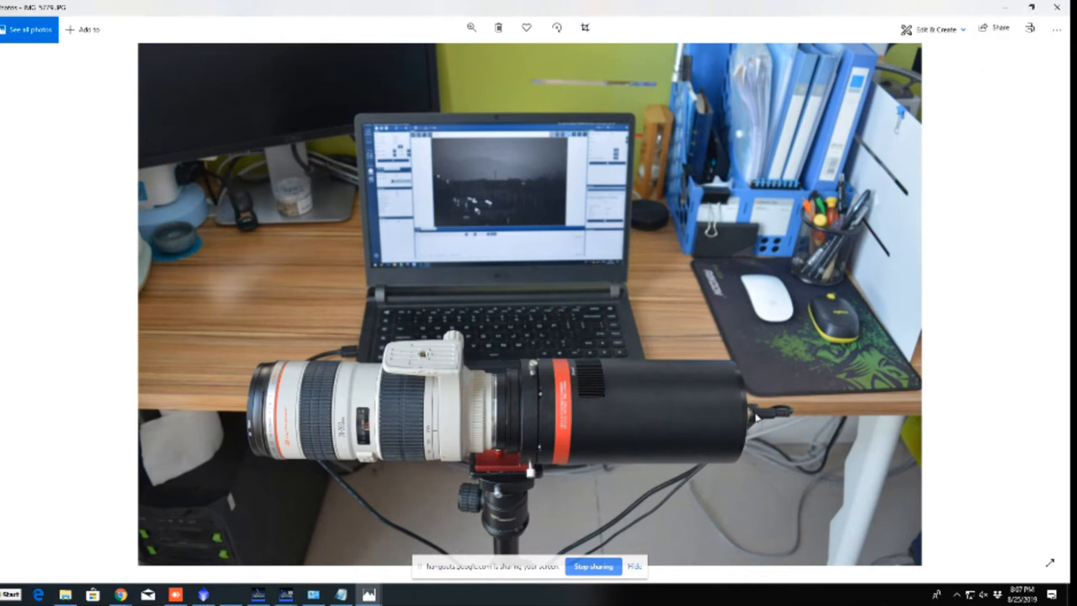
mouse_move(750, 375)
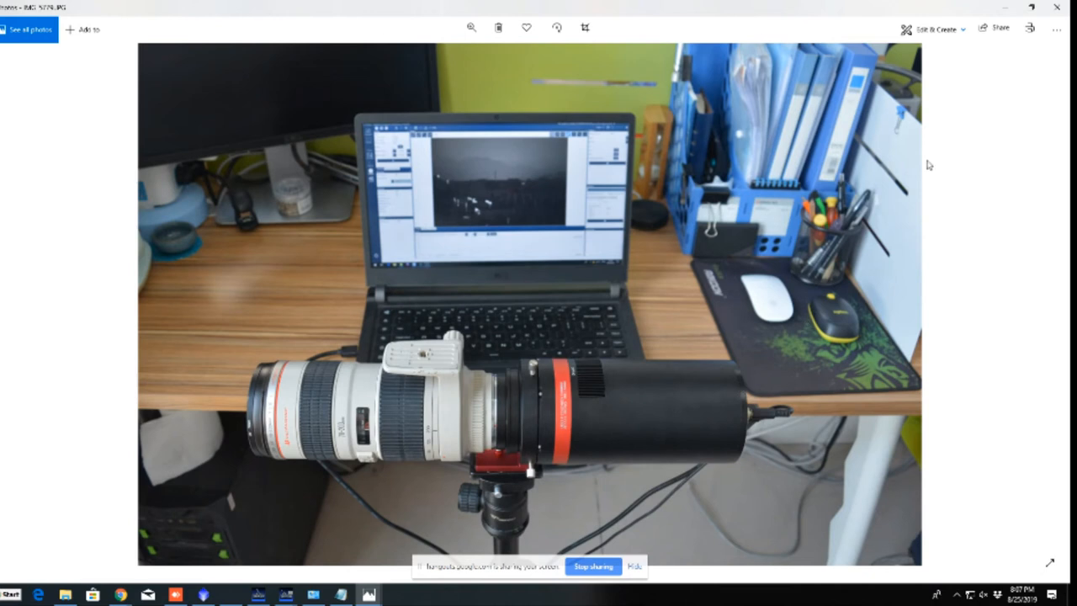
mouse_move(1029, 6)
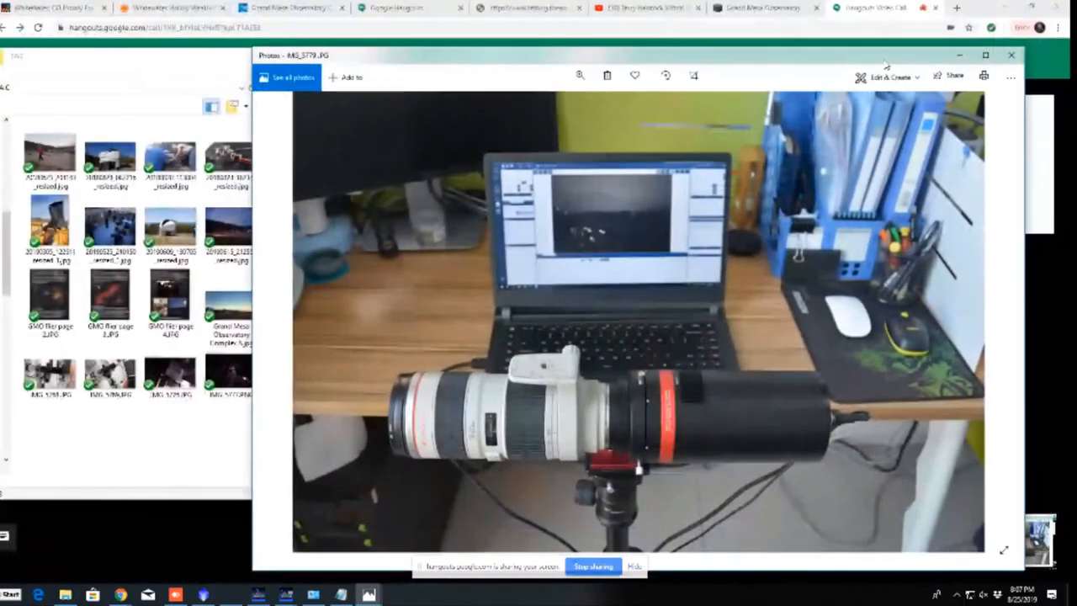
mouse_move(1010, 56)
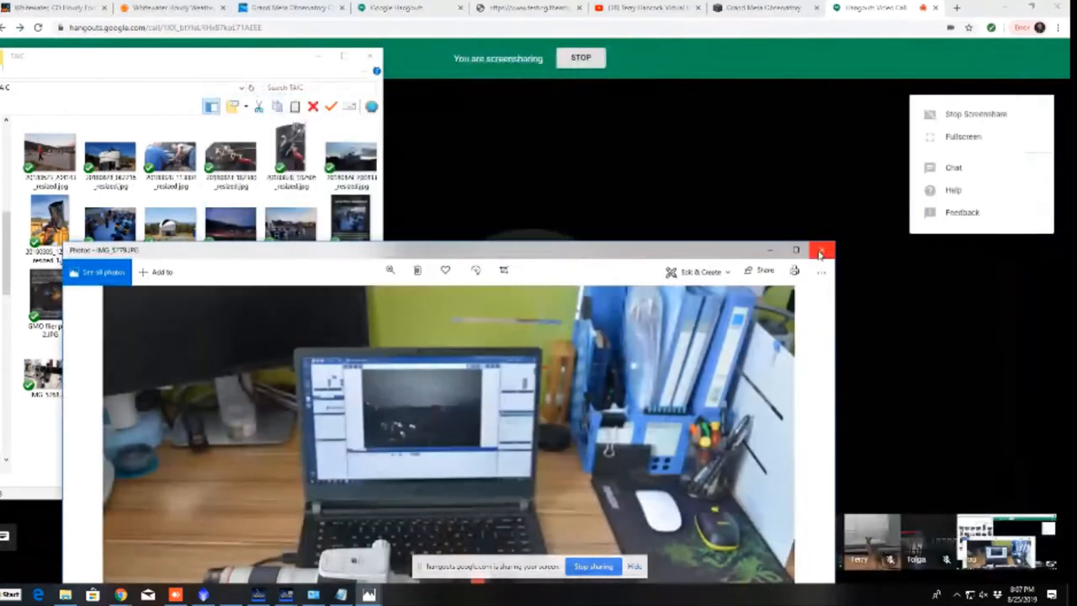
left_click(821, 250)
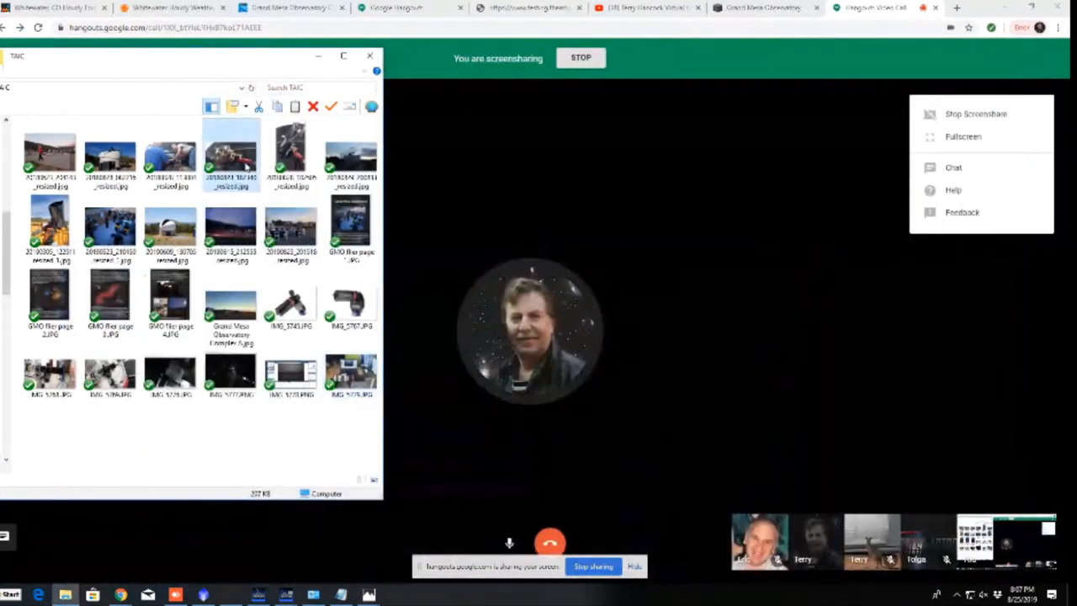
double_click(230, 151)
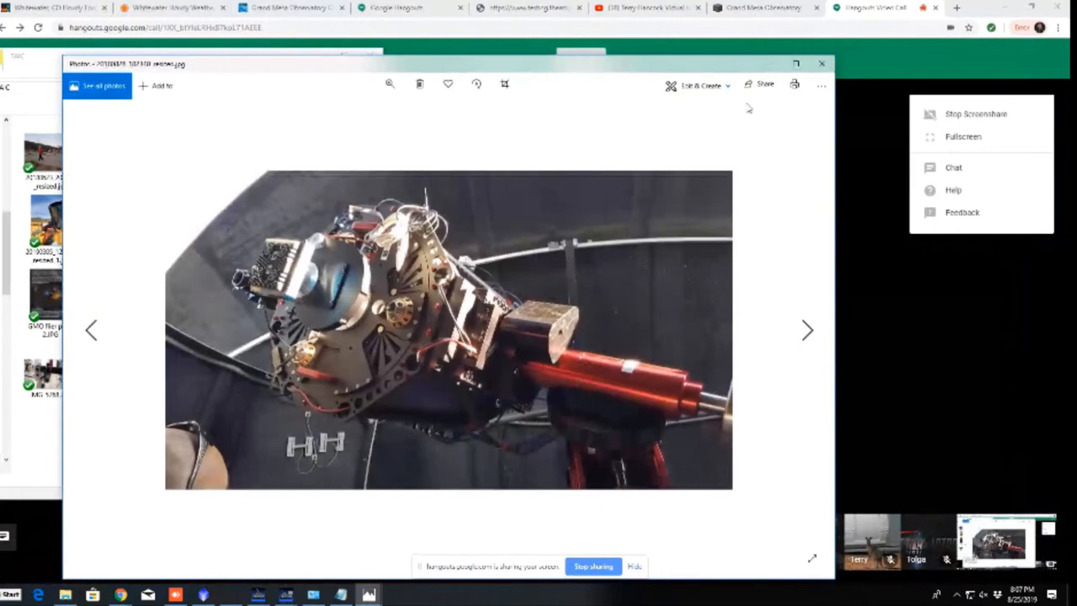
mouse_move(794, 64)
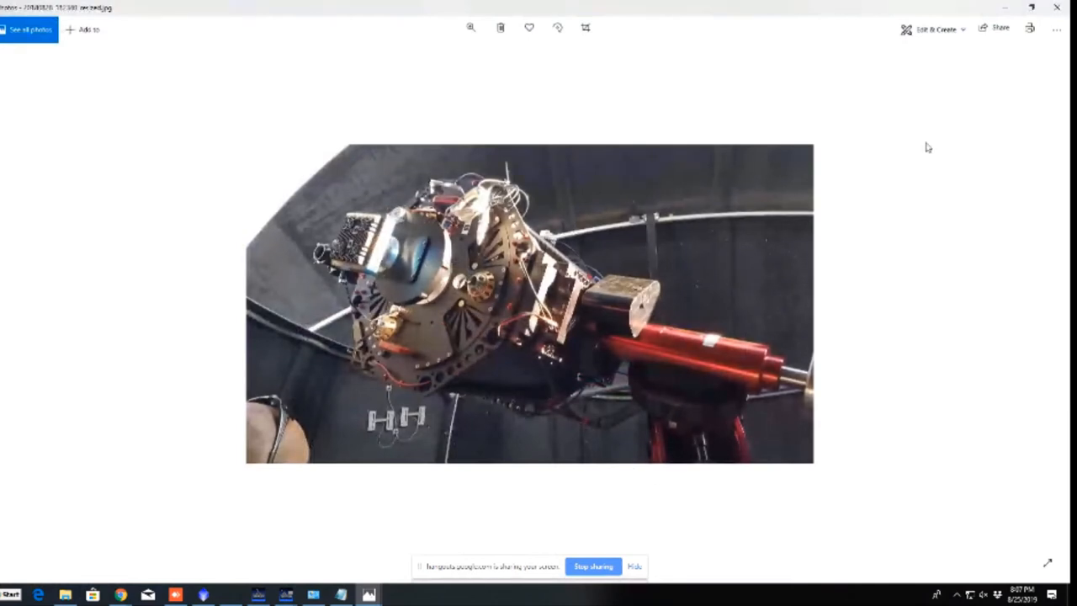
mouse_move(1057, 7)
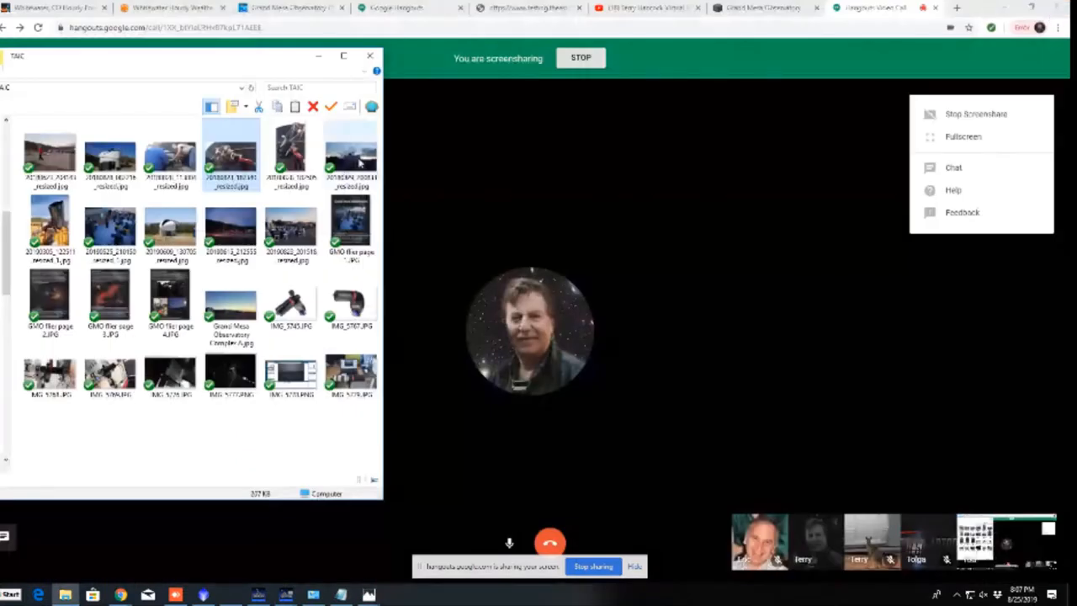
left_click(290, 155)
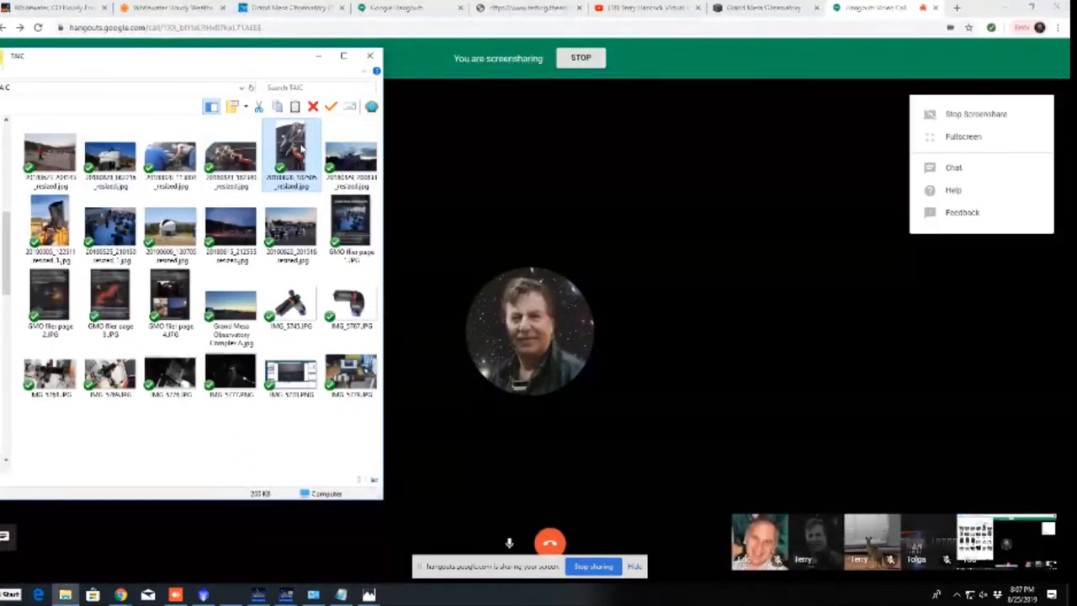
double_click(290, 151)
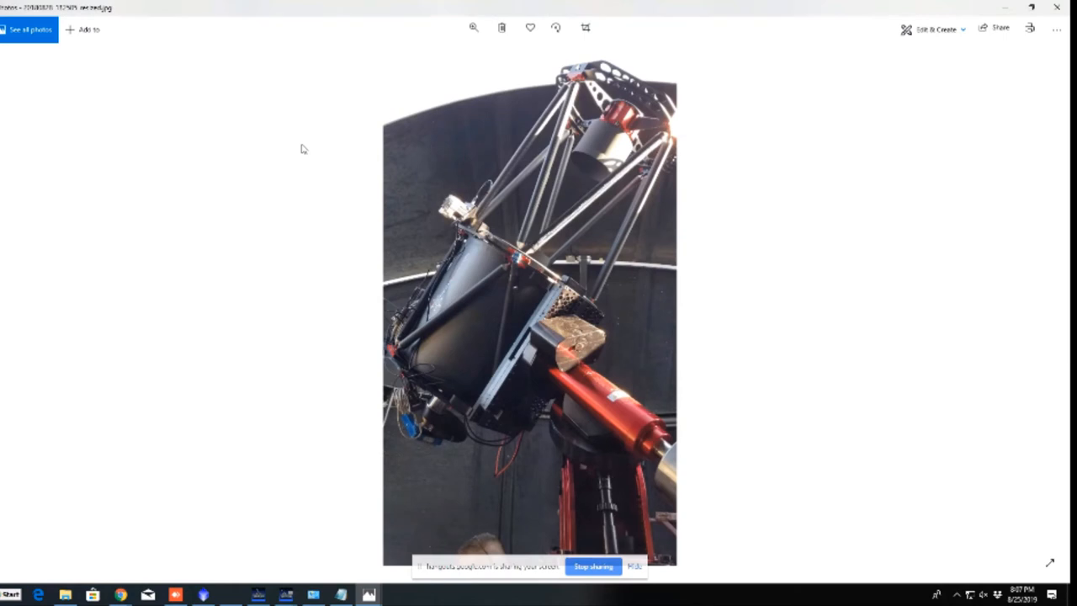
mouse_move(993, 91)
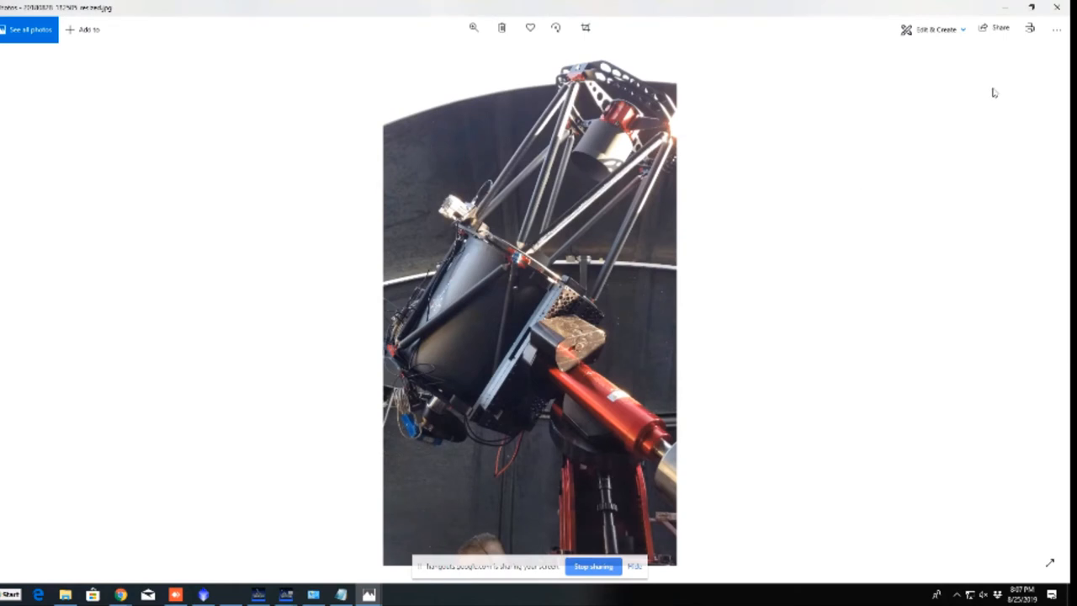
mouse_move(1057, 7)
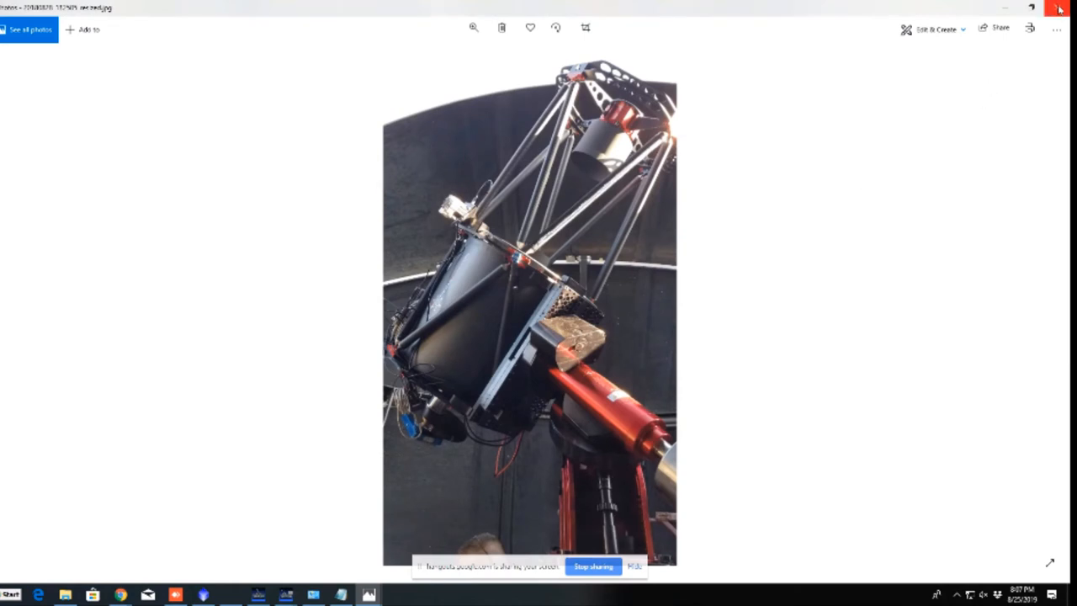
mouse_move(1060, 9)
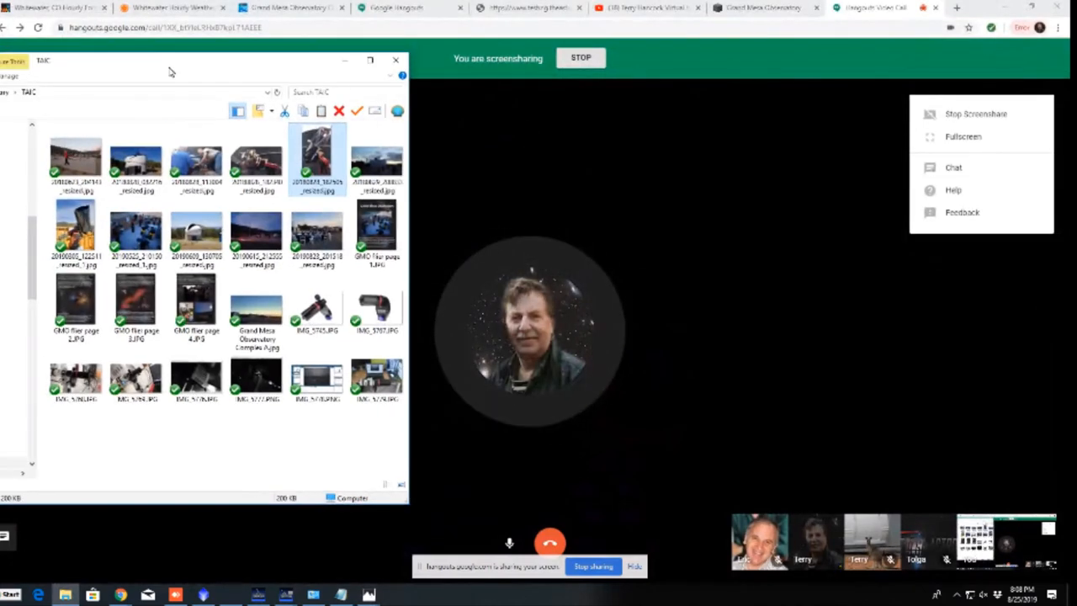
double_click(316, 160)
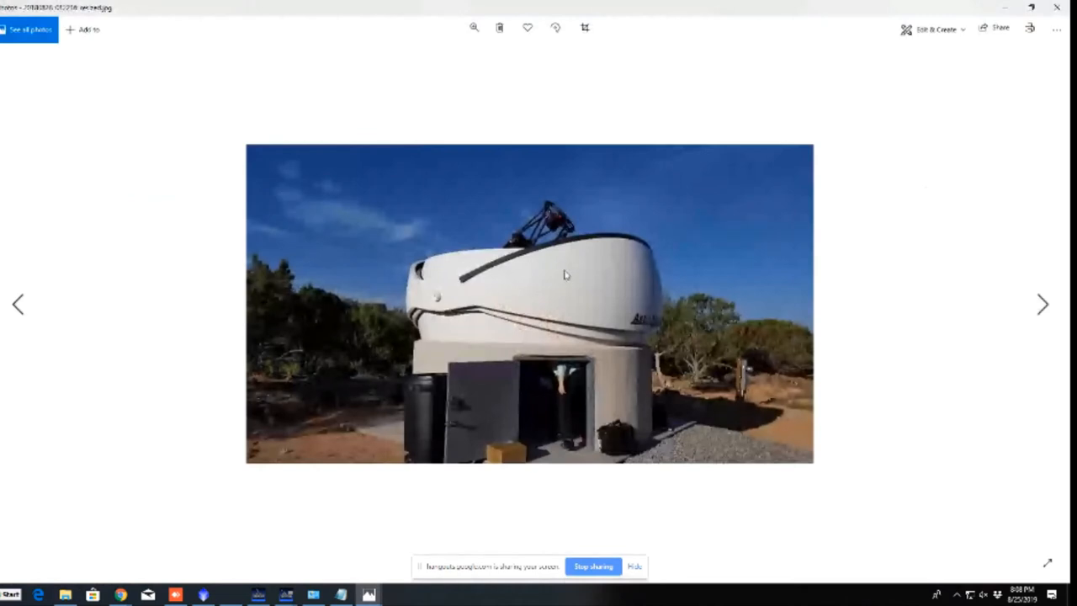
mouse_move(696, 285)
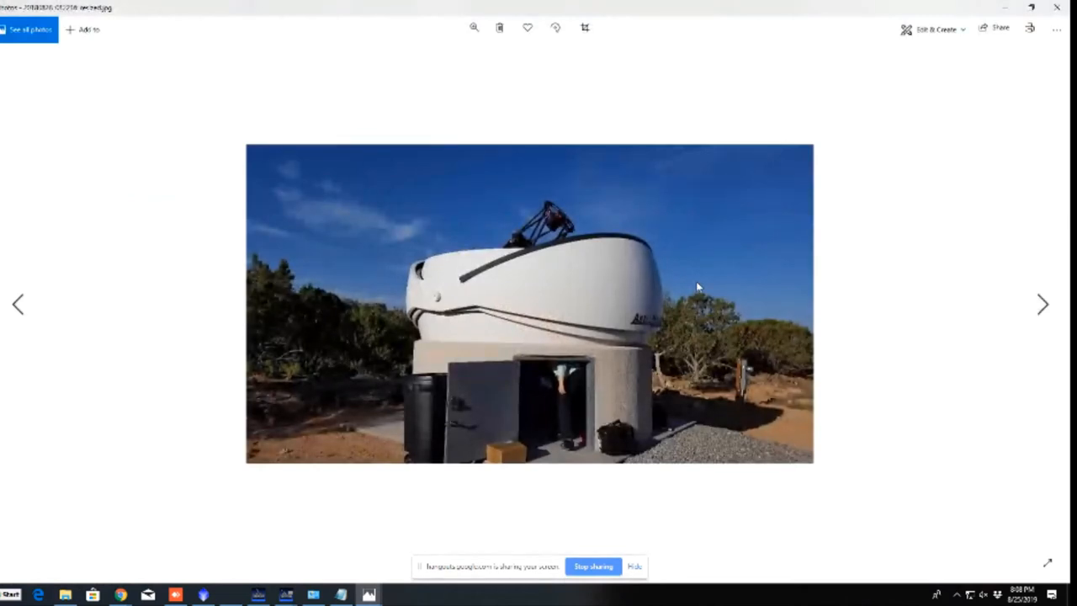
mouse_move(698, 278)
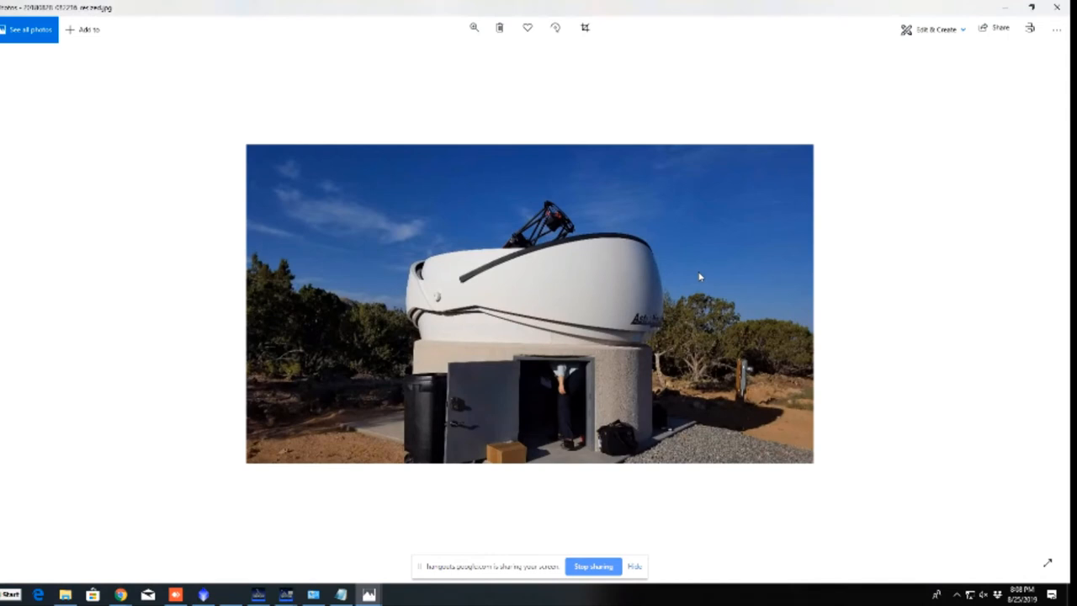
mouse_move(693, 288)
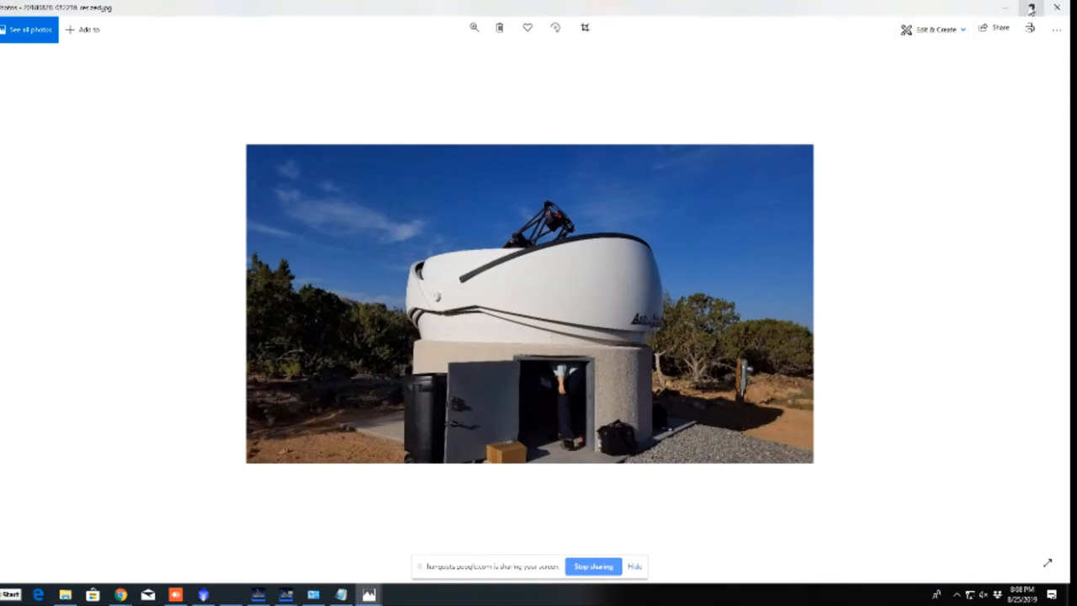
mouse_move(1029, 26)
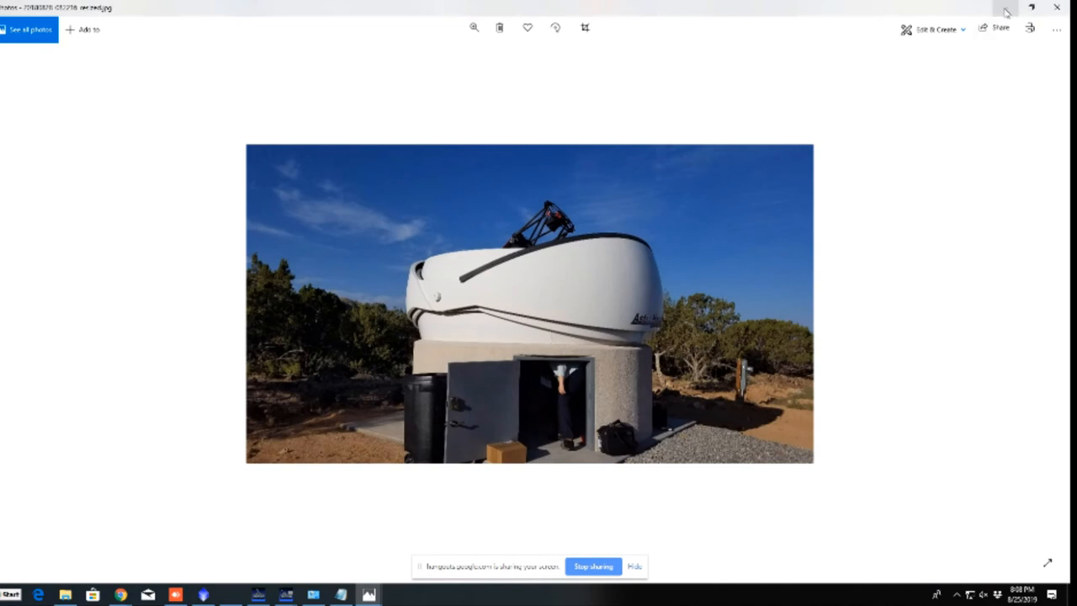
mouse_move(1030, 7)
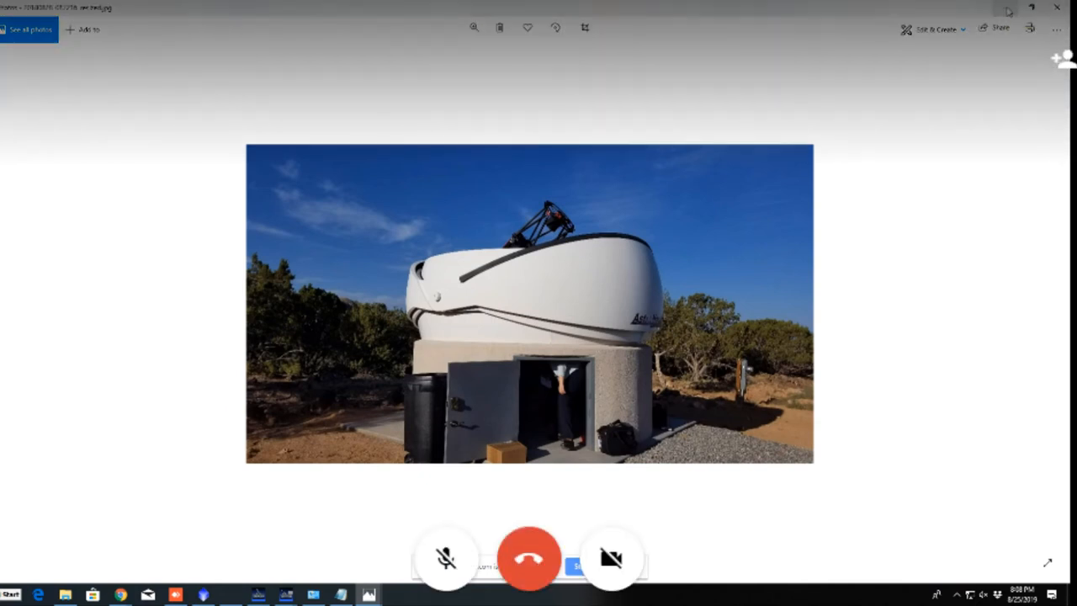
left_click(528, 558)
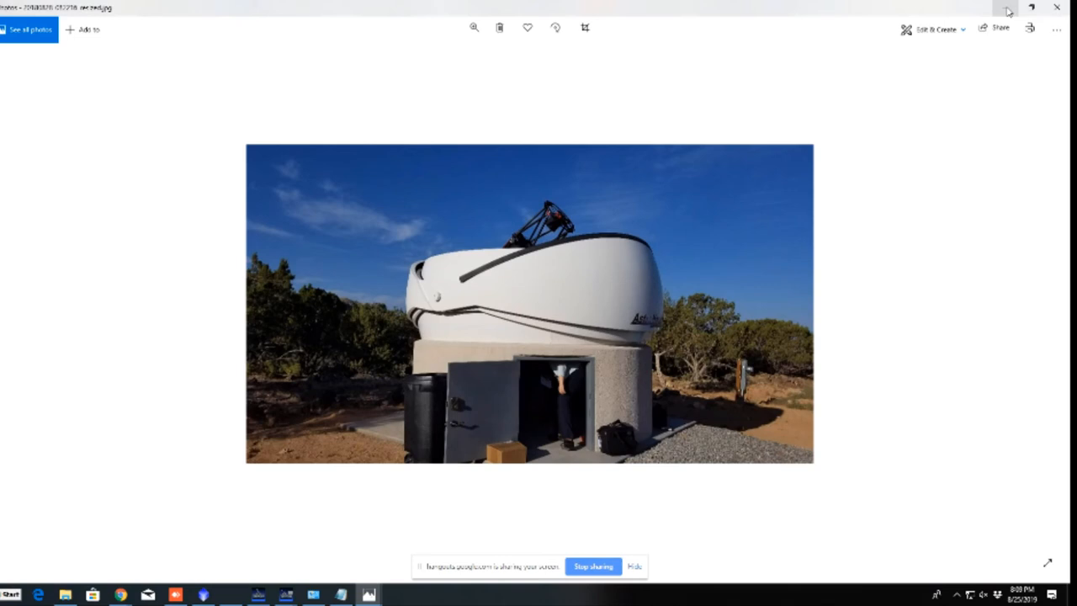
mouse_move(1029, 9)
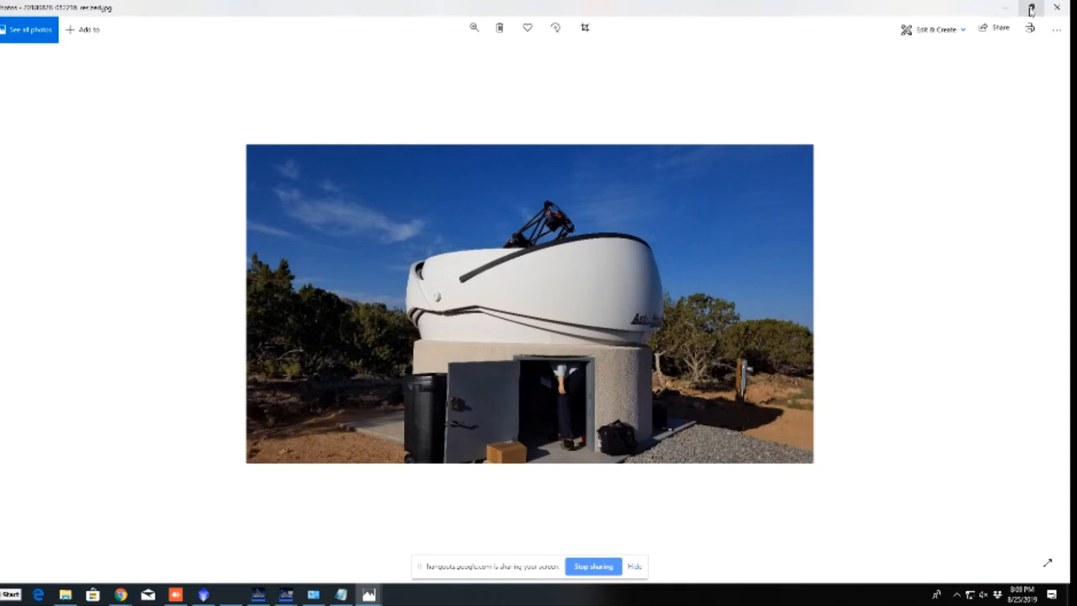
mouse_move(1030, 10)
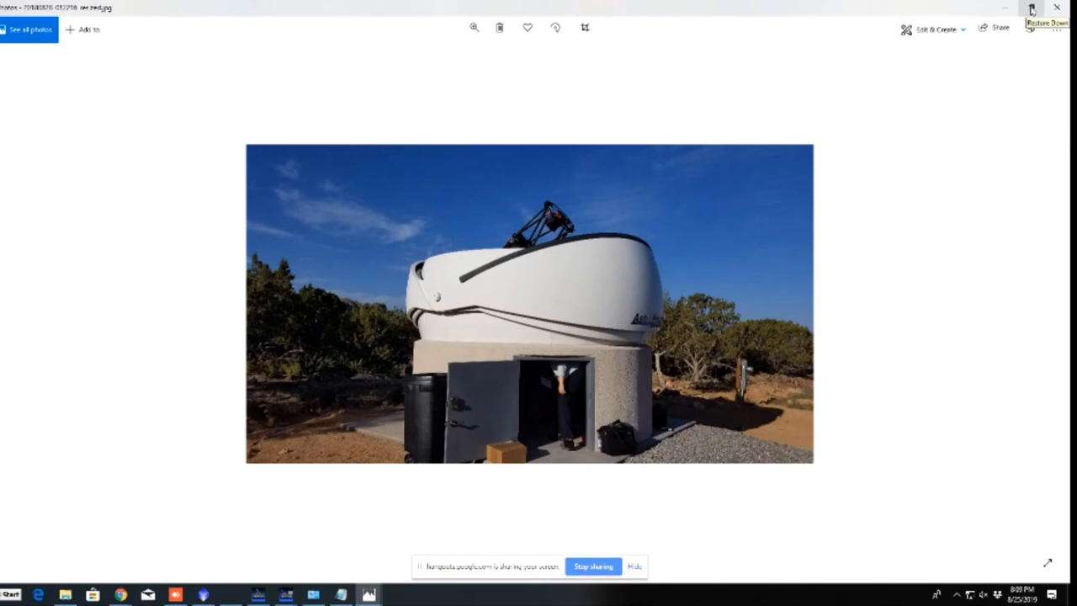
mouse_move(1029, 8)
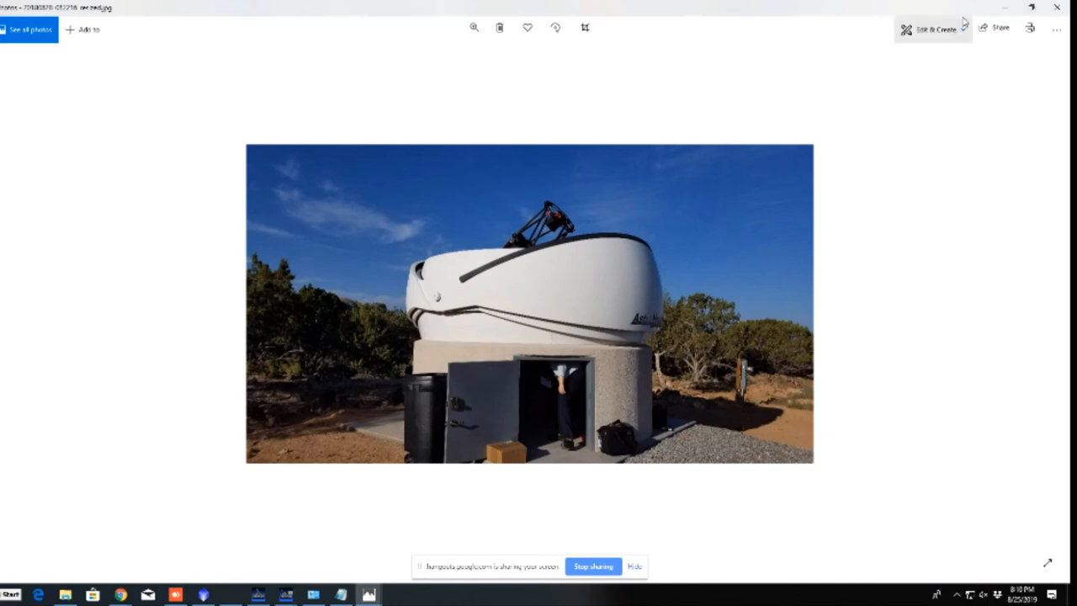
mouse_move(972, 15)
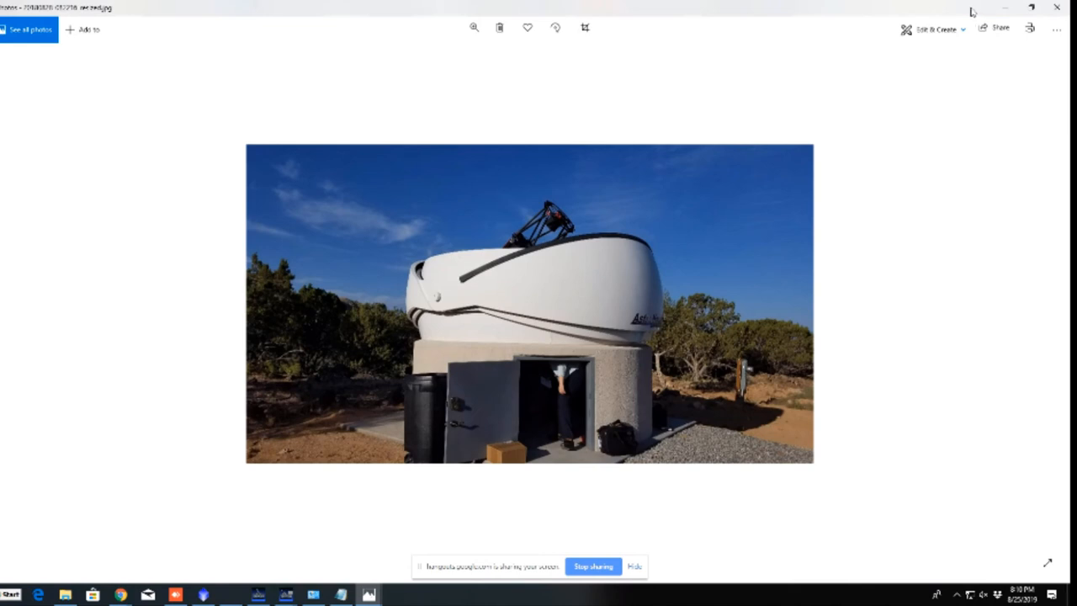
mouse_move(972, 12)
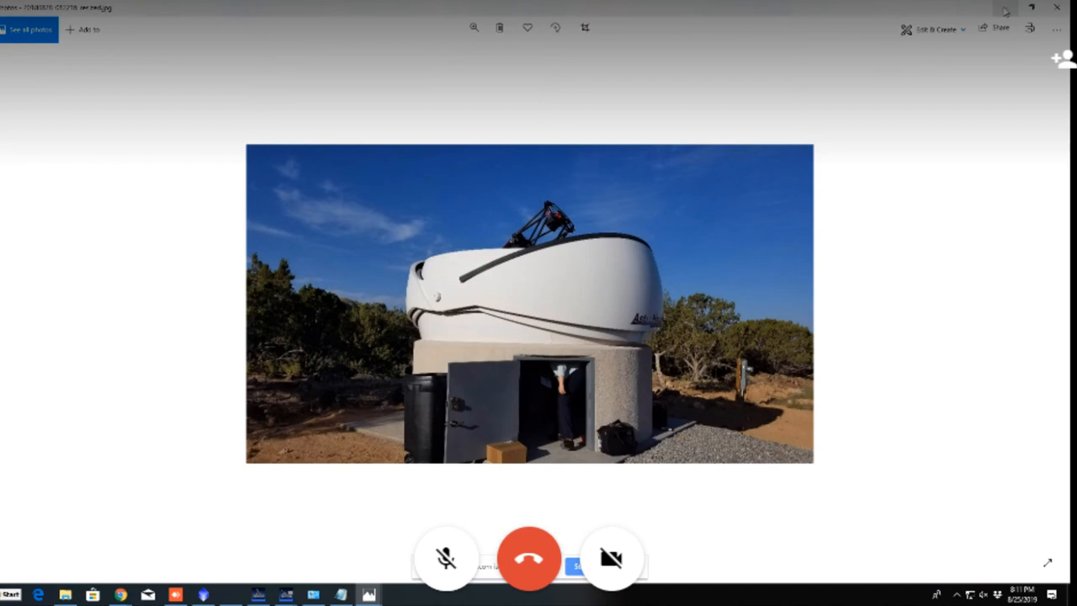
mouse_move(1030, 8)
type("QHY")
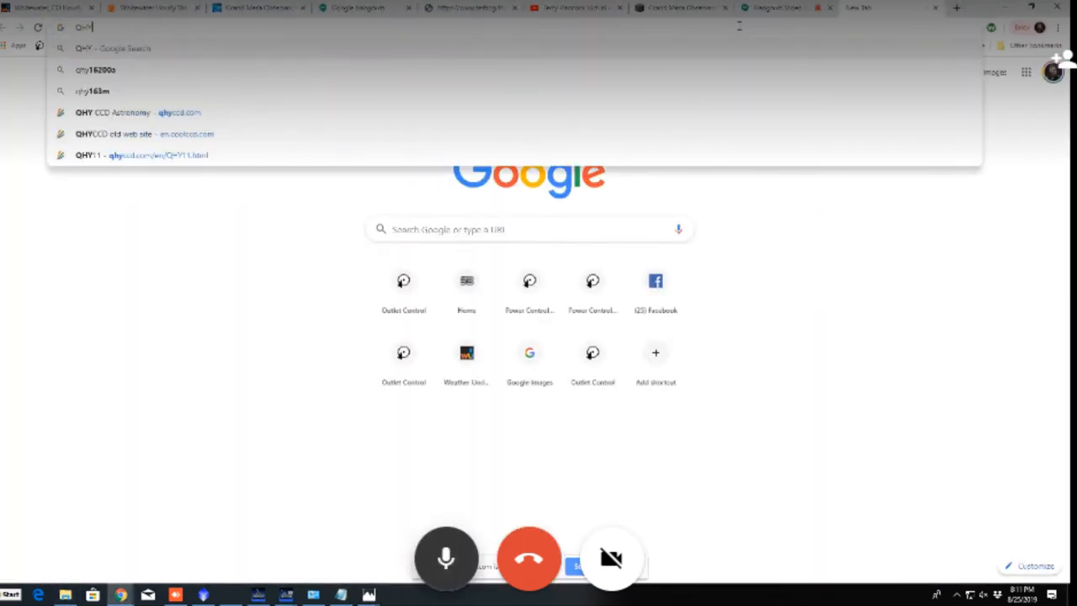
Step: Run the Google search for QHY600 in Chrome
key("Return")
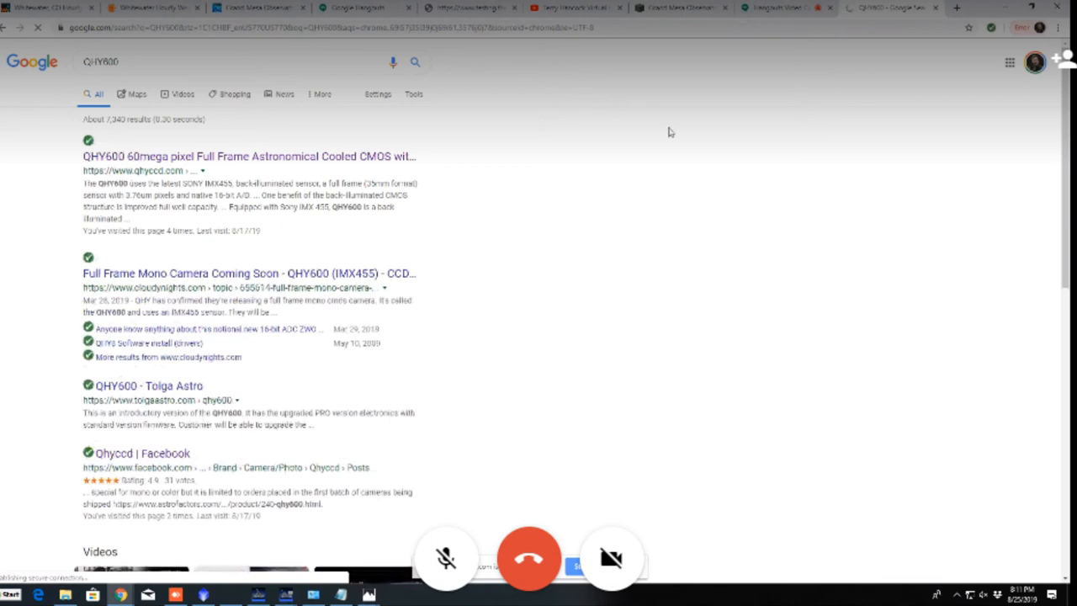
Step: Browse the QHY600 specifications table on qhyccd.com down through sensor, pixel and frame-rate details
left_click(247, 155)
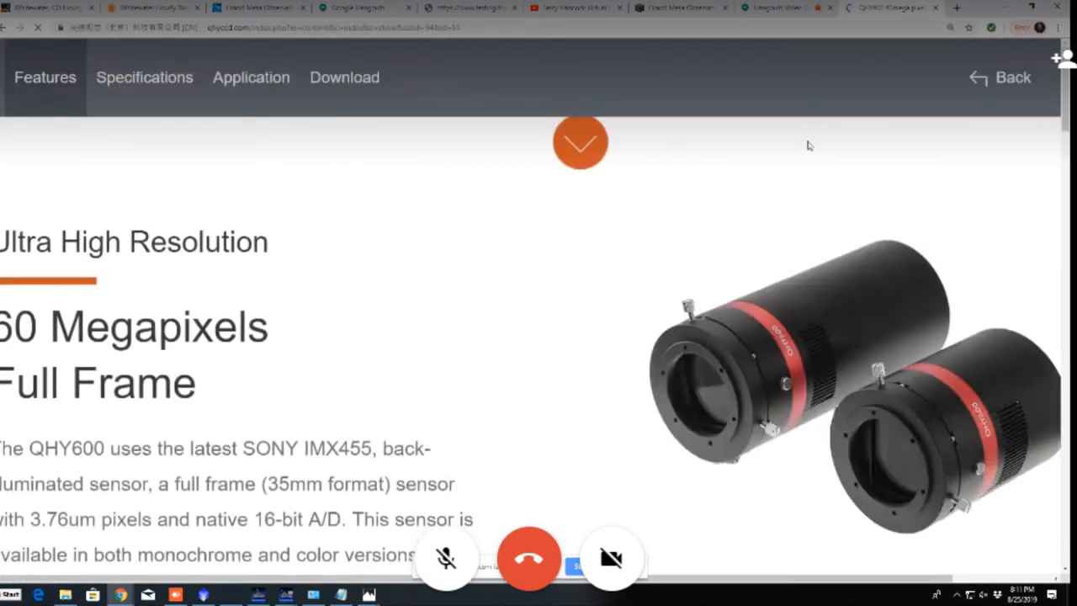
left_click(144, 77)
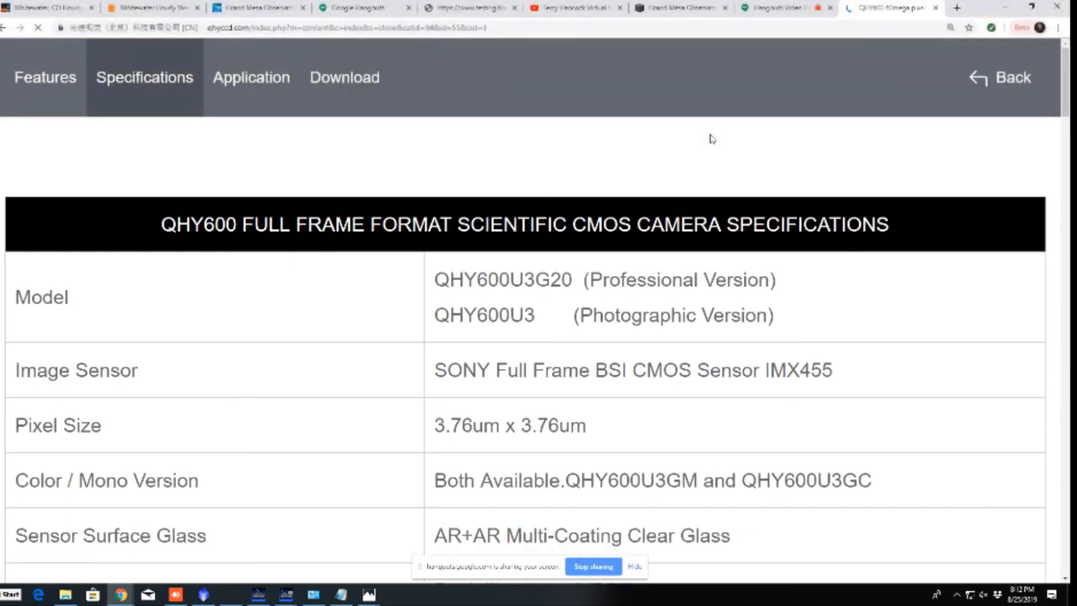
scroll("down", 3)
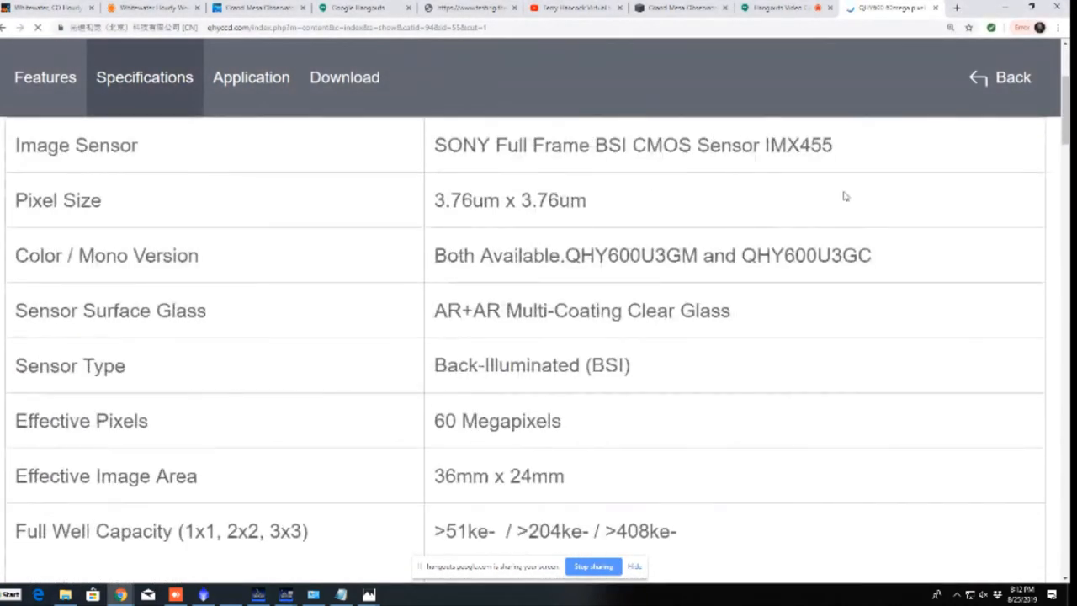
mouse_move(810, 208)
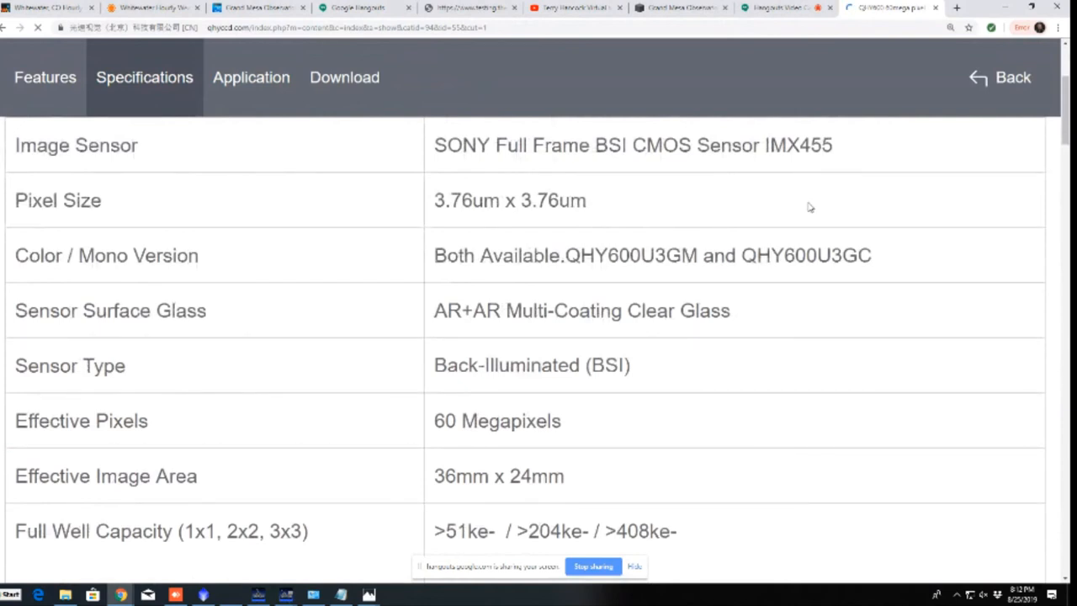
mouse_move(824, 194)
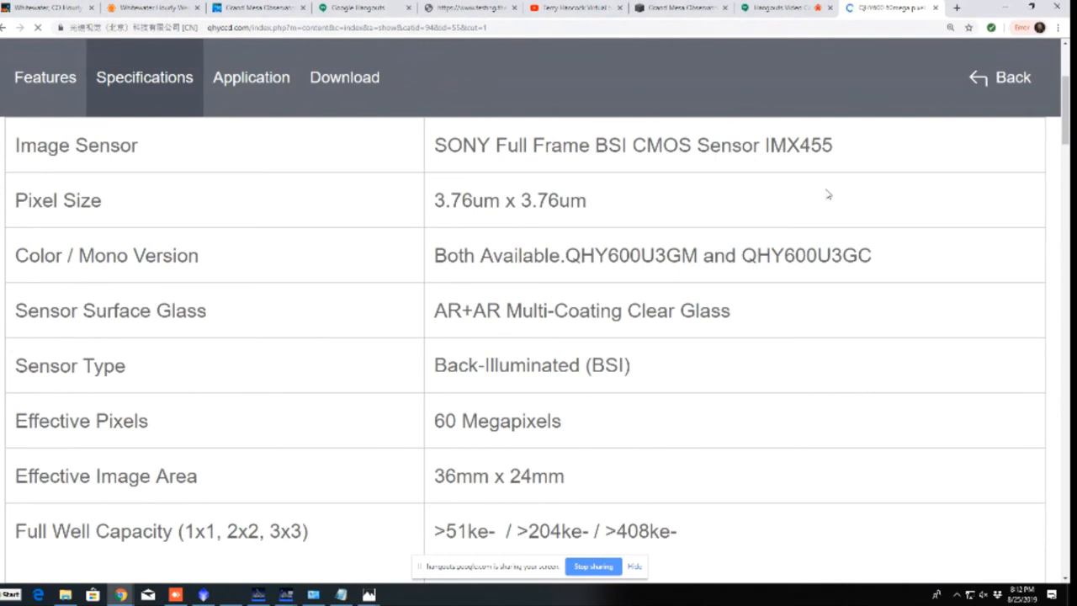
scroll("down", 3)
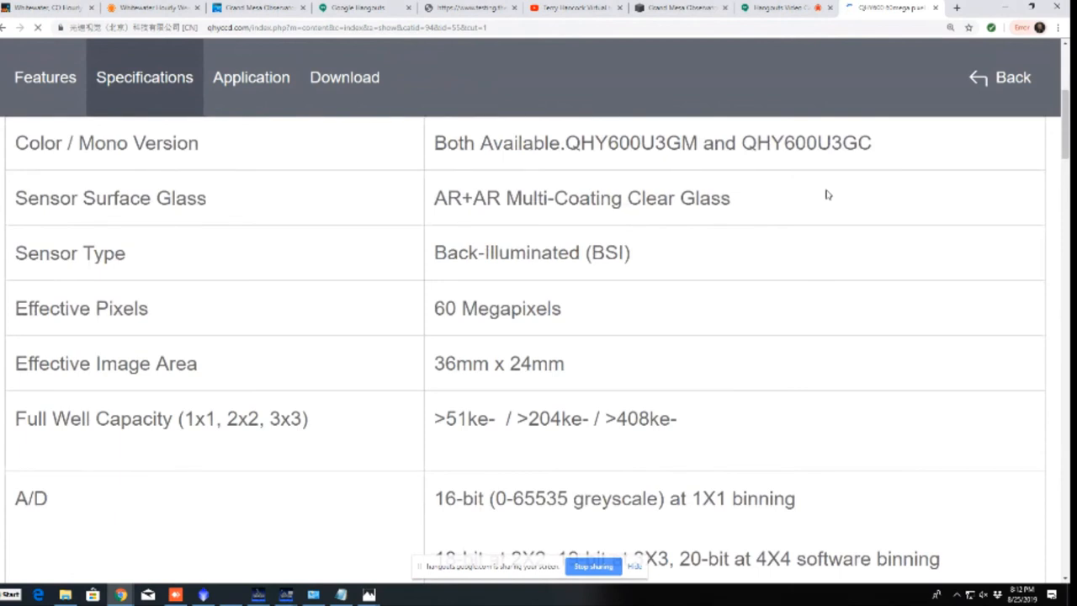
scroll("down", 3)
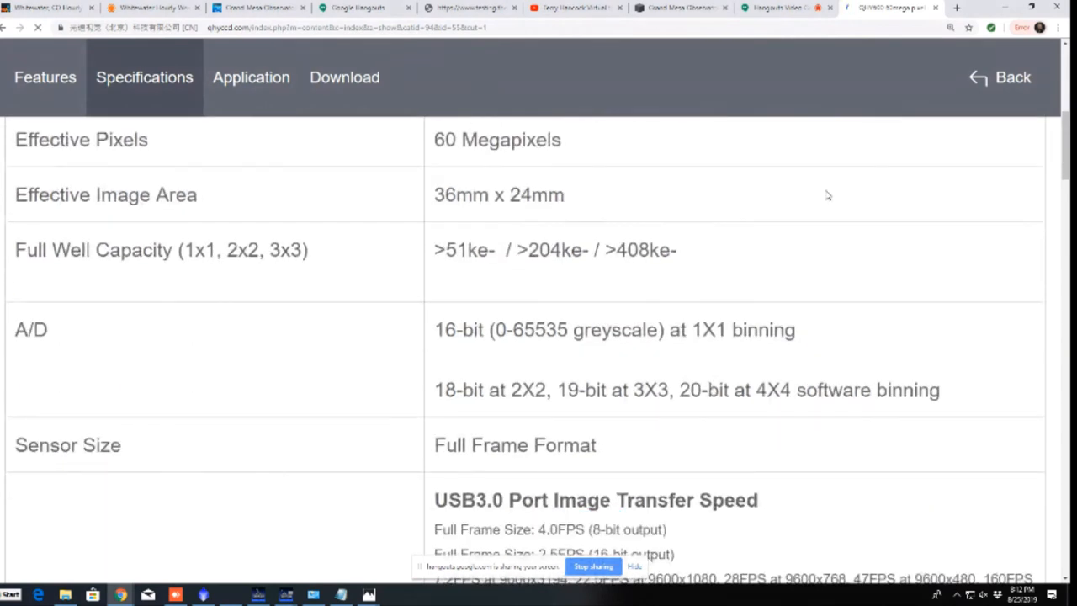
scroll("down", 3)
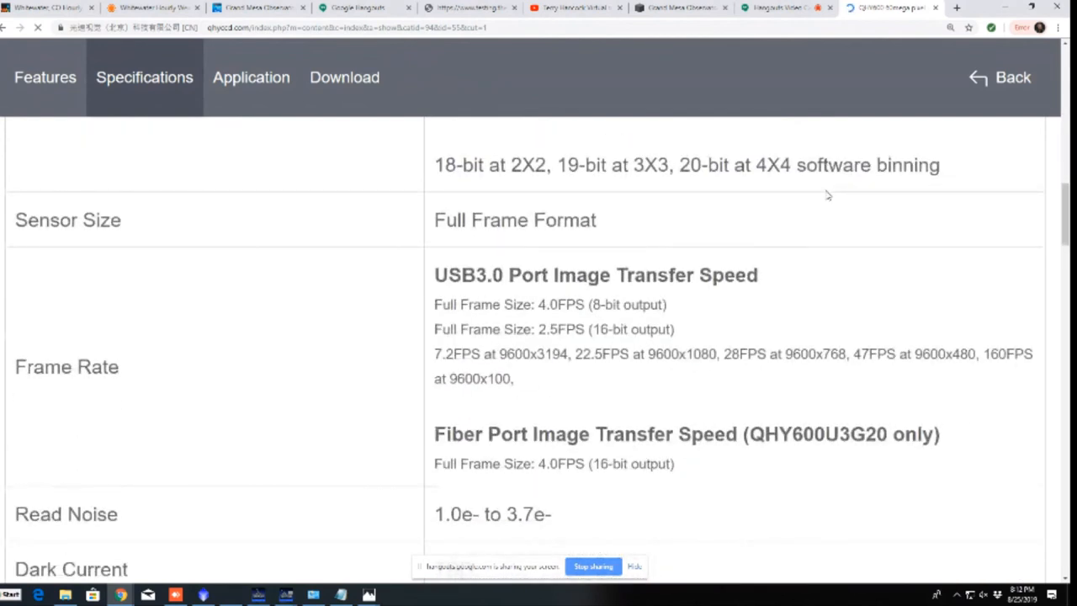
mouse_move(841, 186)
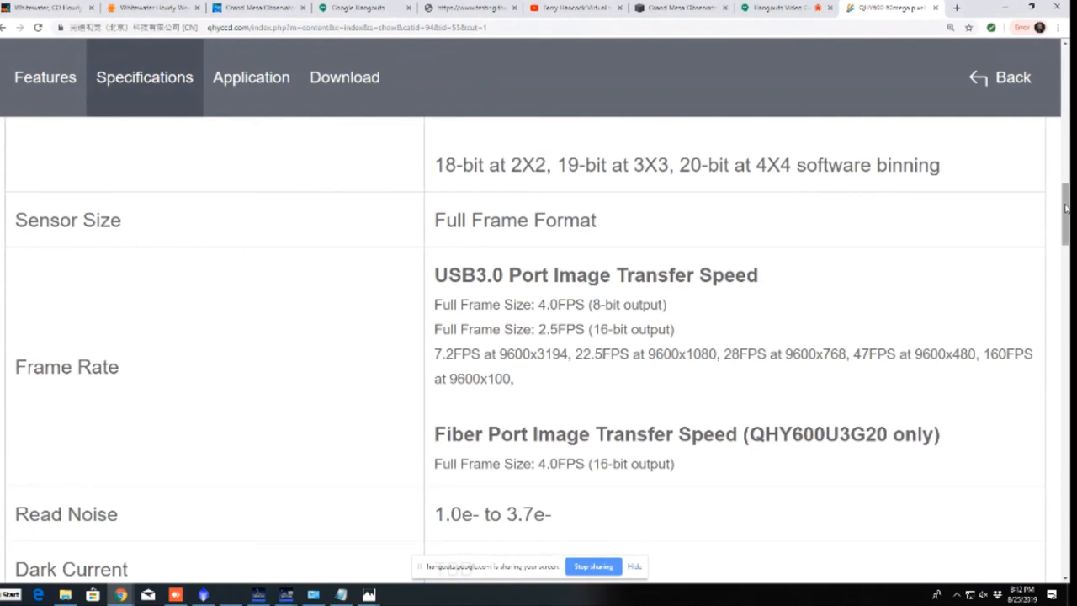
scroll("down", 3)
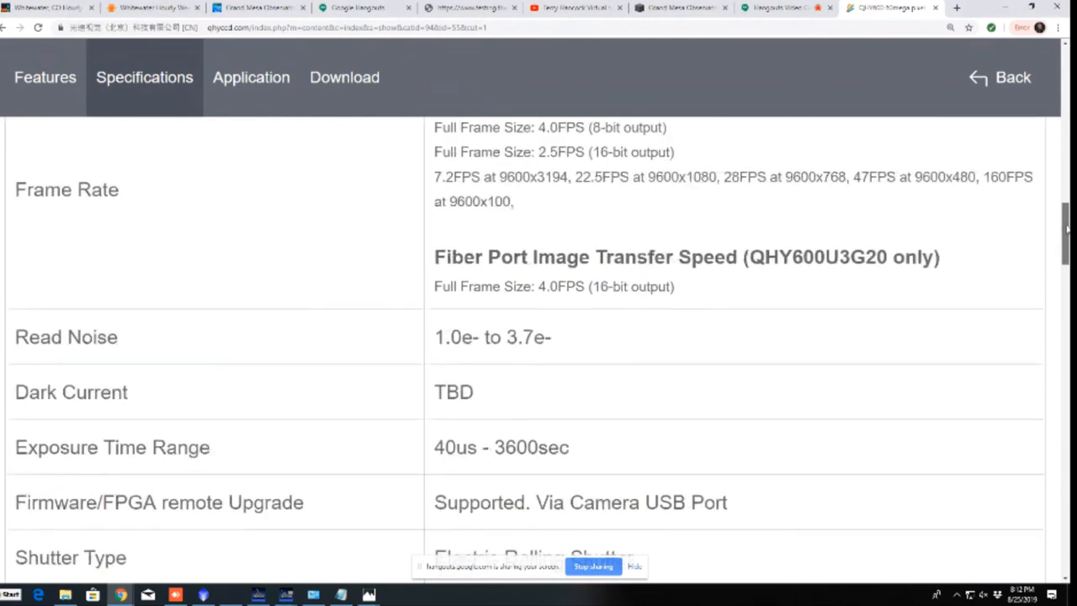
scroll("down", 3)
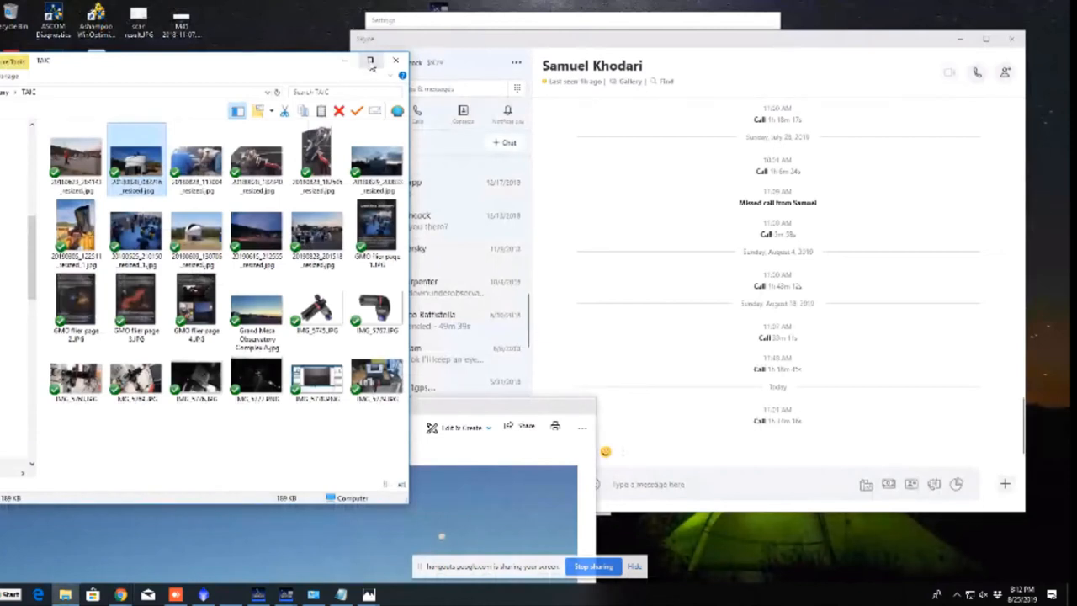
mouse_move(370, 64)
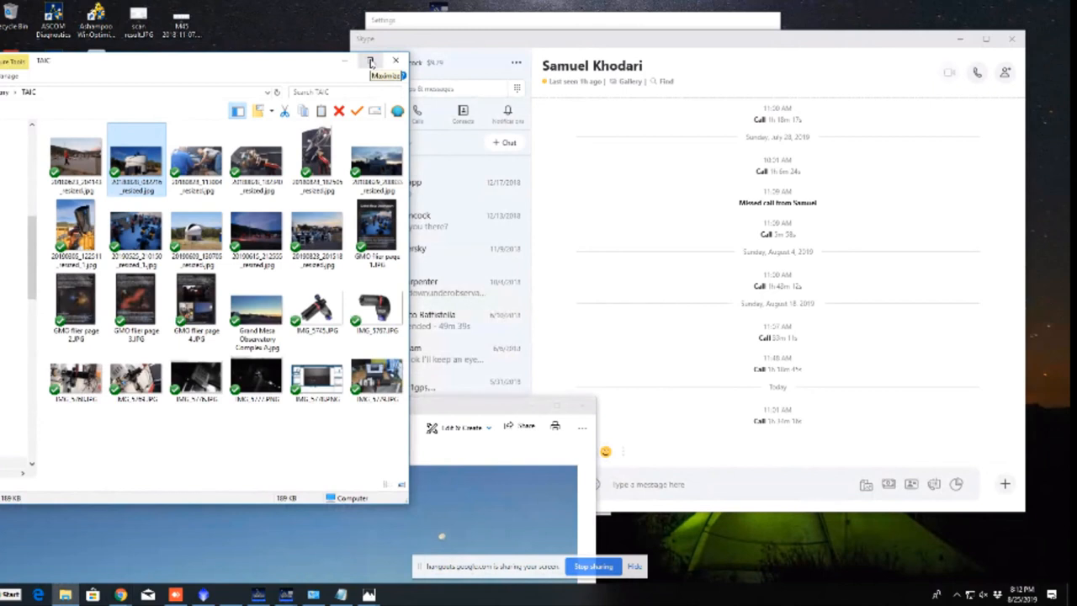
mouse_move(370, 62)
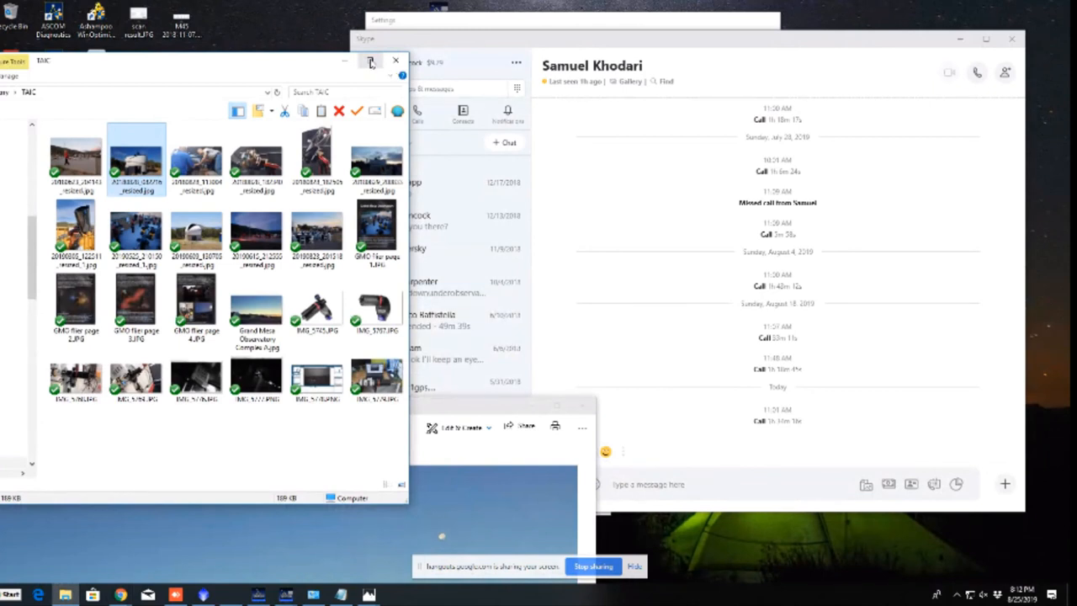